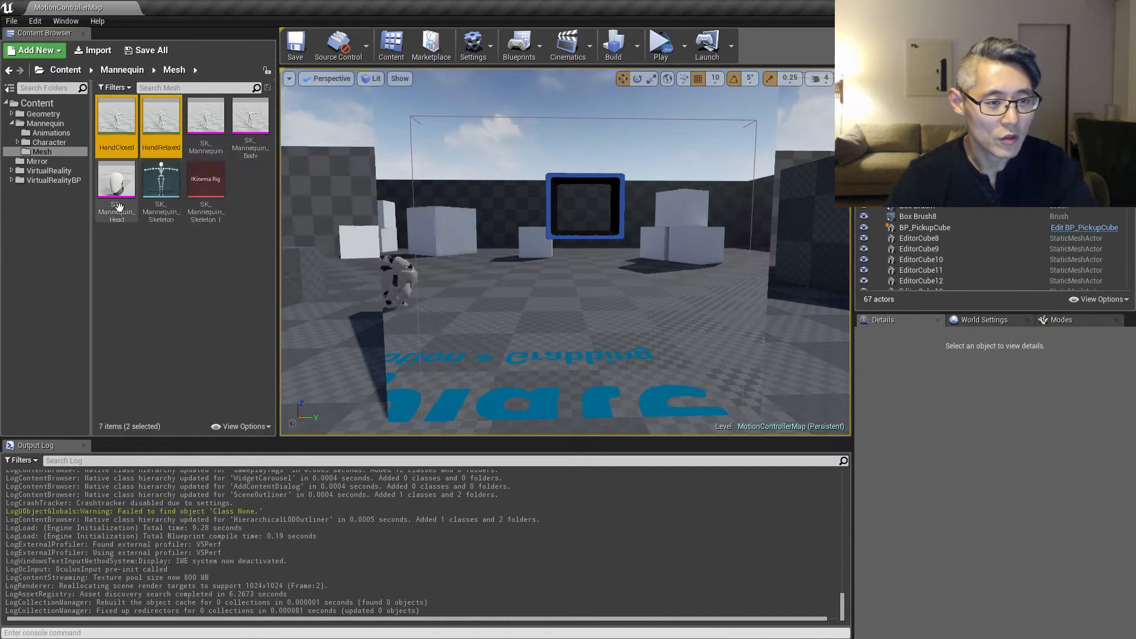
# Move HandClosed and HandRelaxed into Mannequin/Animations, then select MyCharacter in the Mannequin folder.
pyautogui.moveTo(116, 123); pyautogui.dragTo(57, 133)
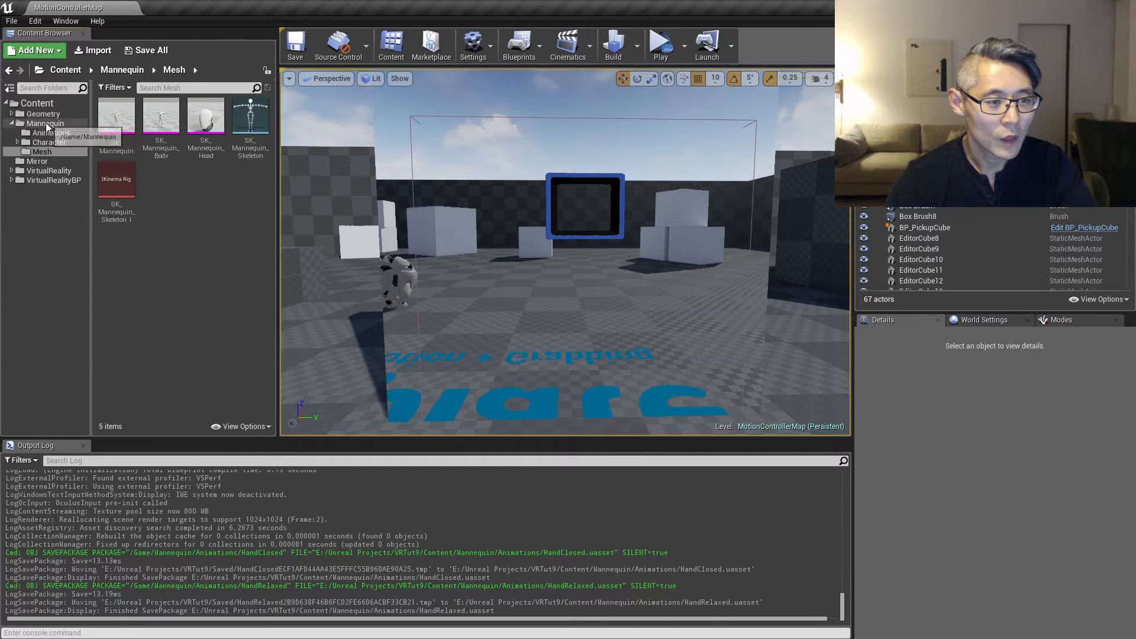
pyautogui.click(46, 122)
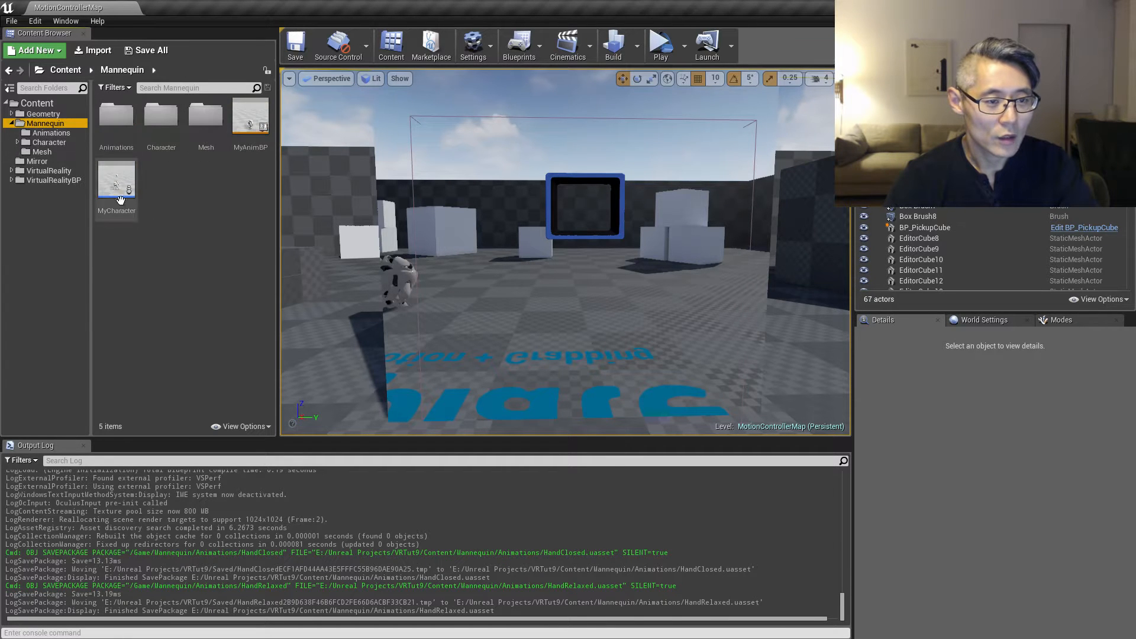
pyautogui.click(116, 180)
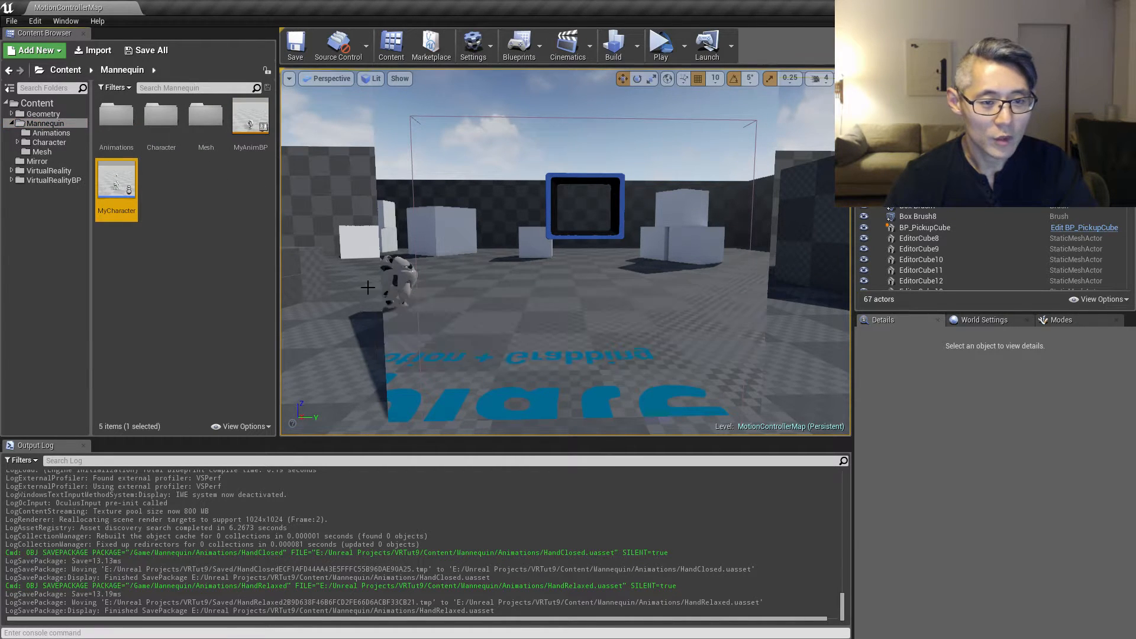
pyautogui.doubleClick(117, 180)
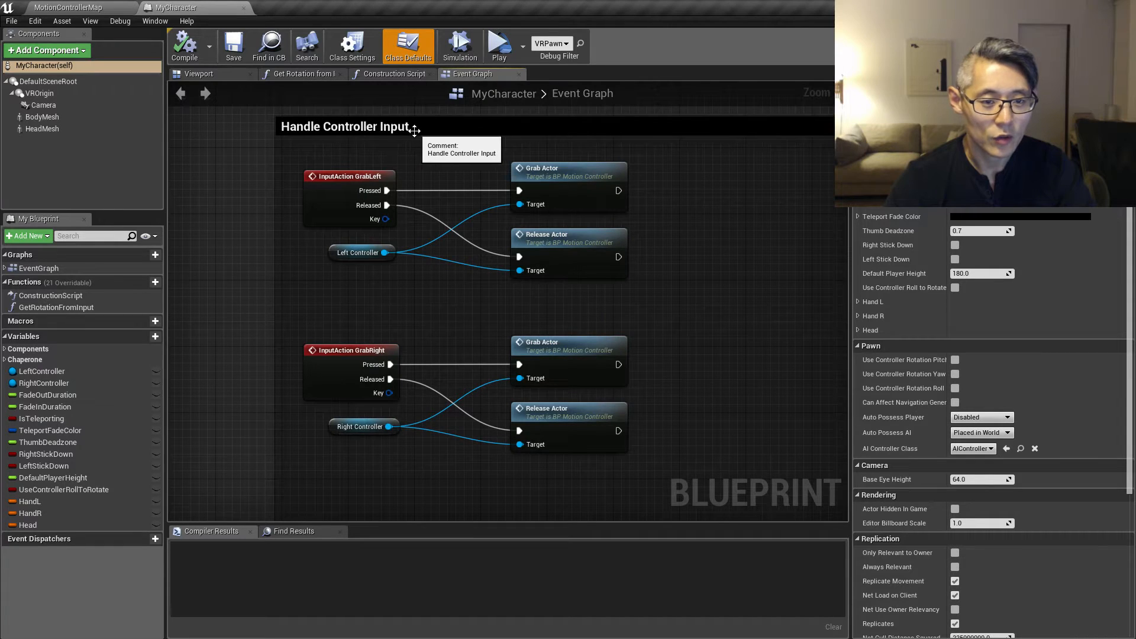
pyautogui.moveTo(361, 156)
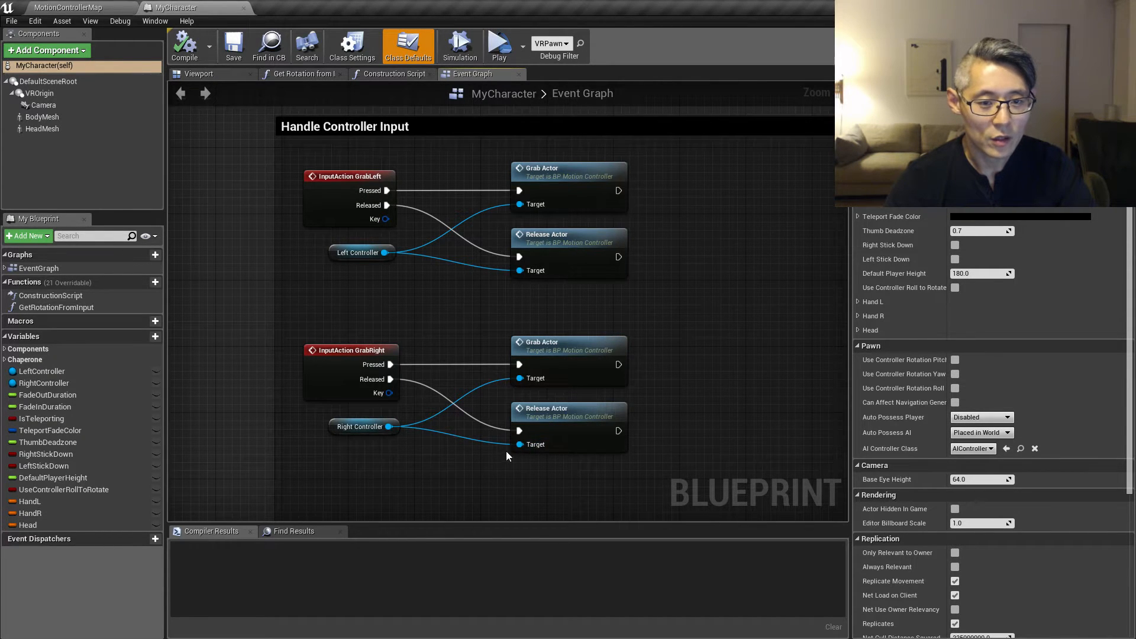
pyautogui.moveTo(239, 142)
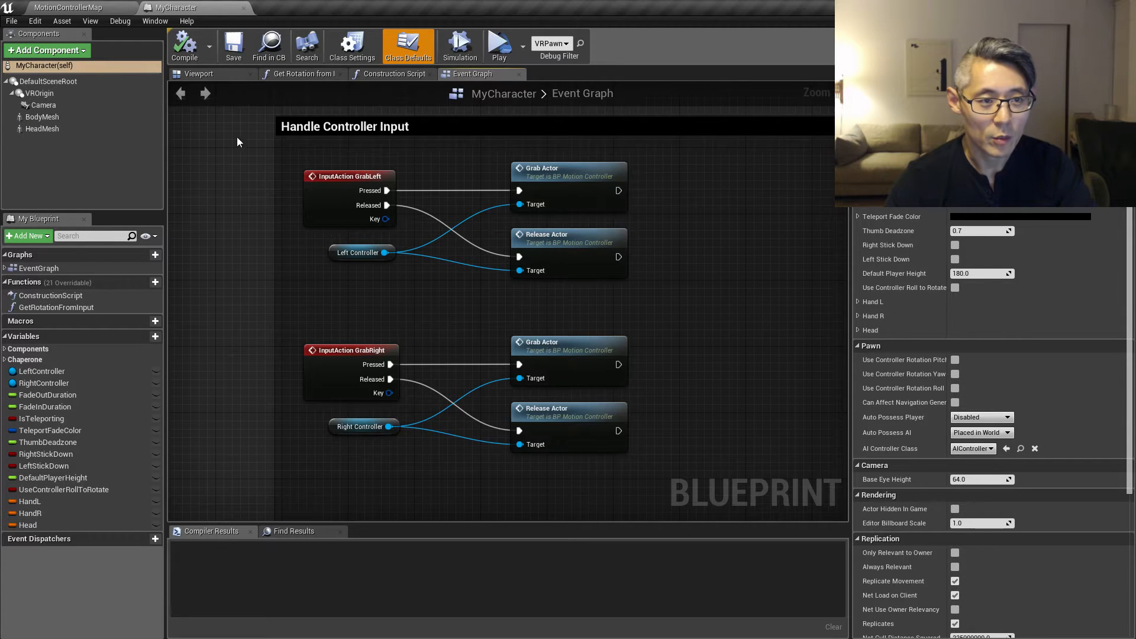
pyautogui.moveTo(303, 151)
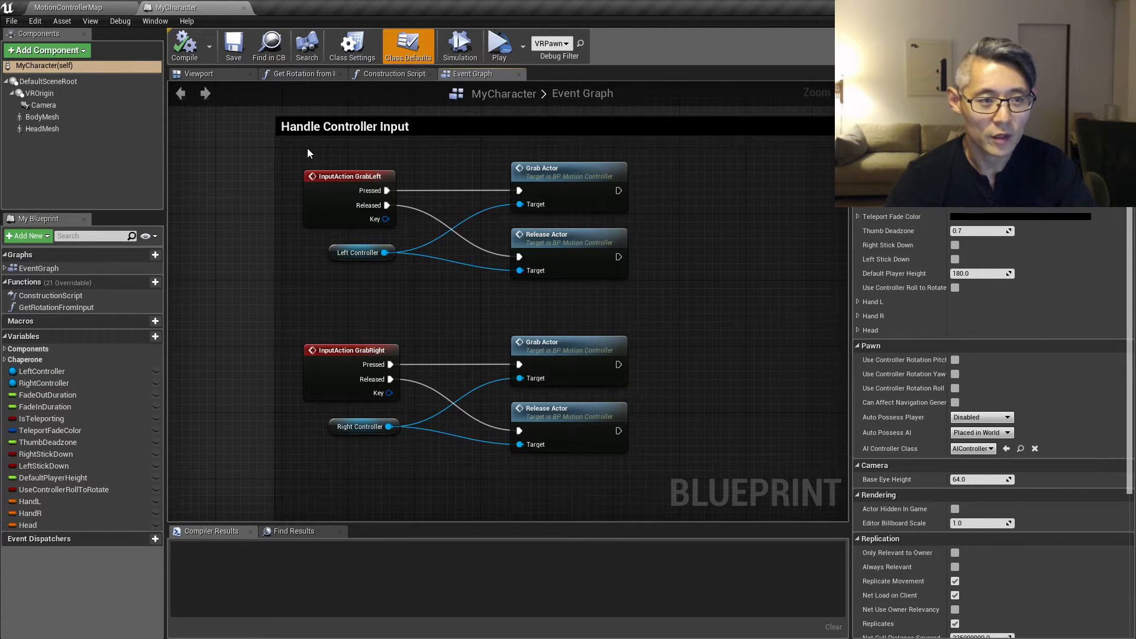
pyautogui.moveTo(245, 10)
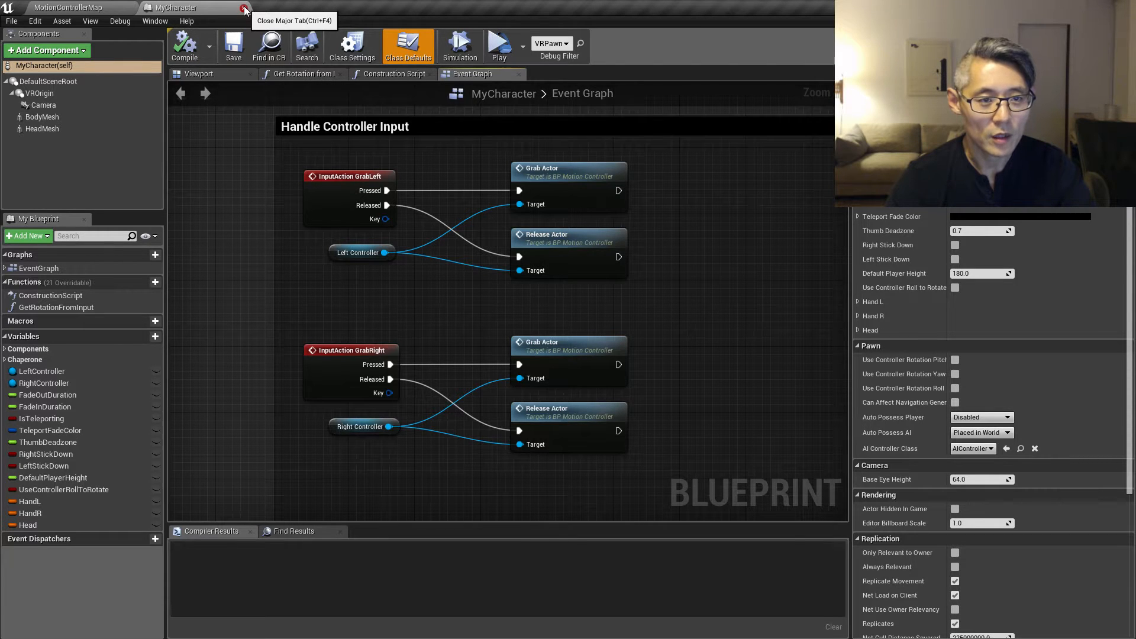
pyautogui.click(245, 7)
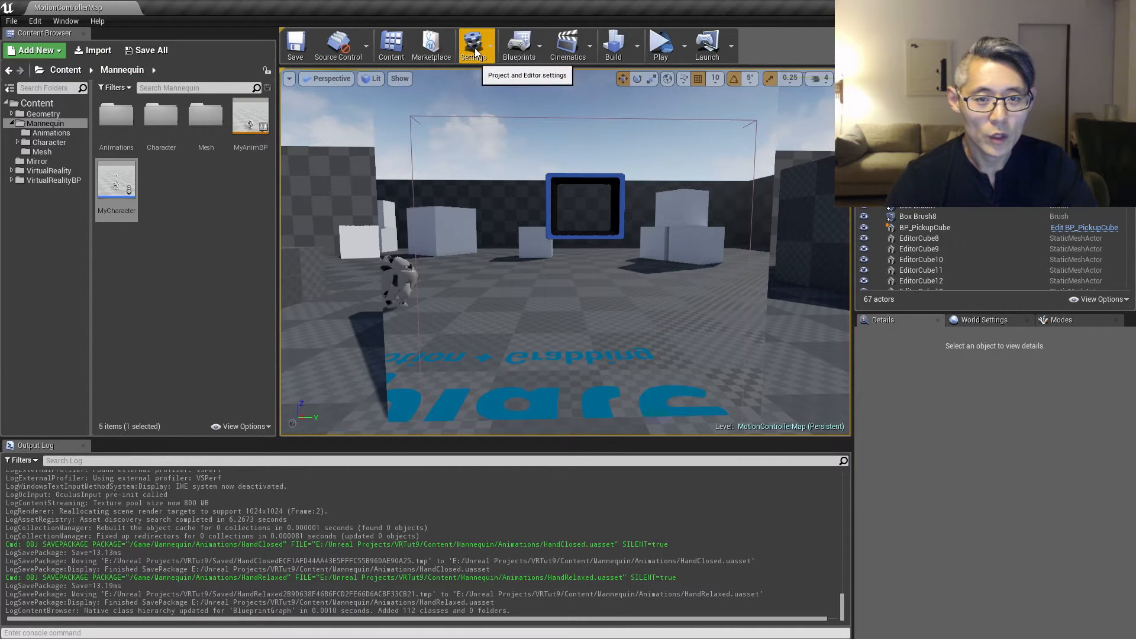
# In Project Settings > Engine > Input, expand Action Mappings and GrabLeft to reveal MotionController (L) Trigger.
pyautogui.click(473, 43)
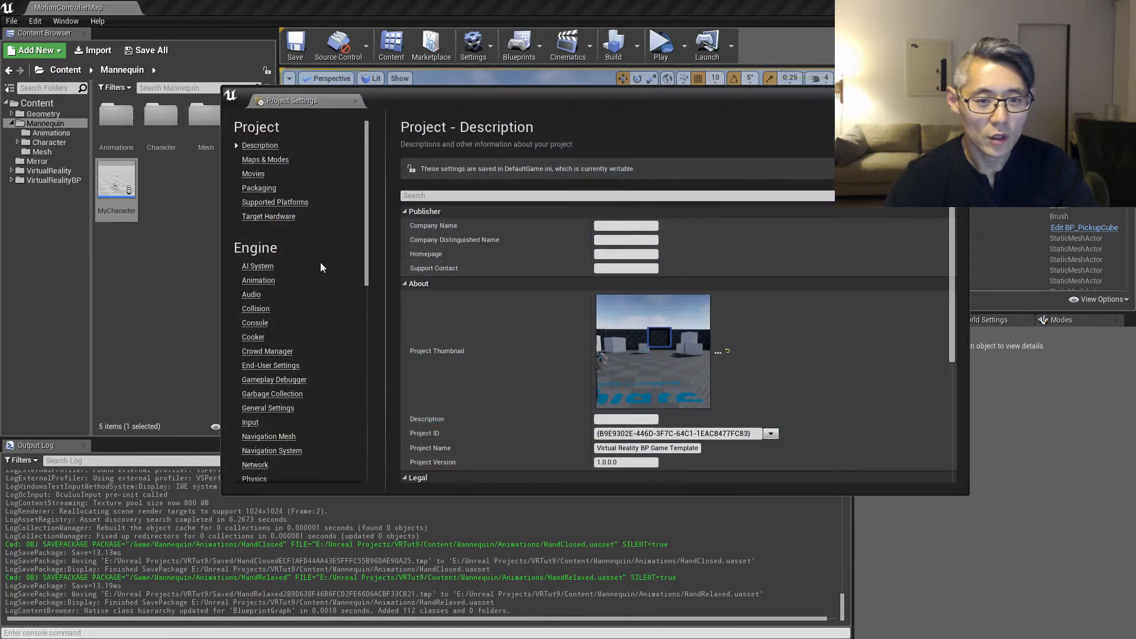
pyautogui.moveTo(249, 422)
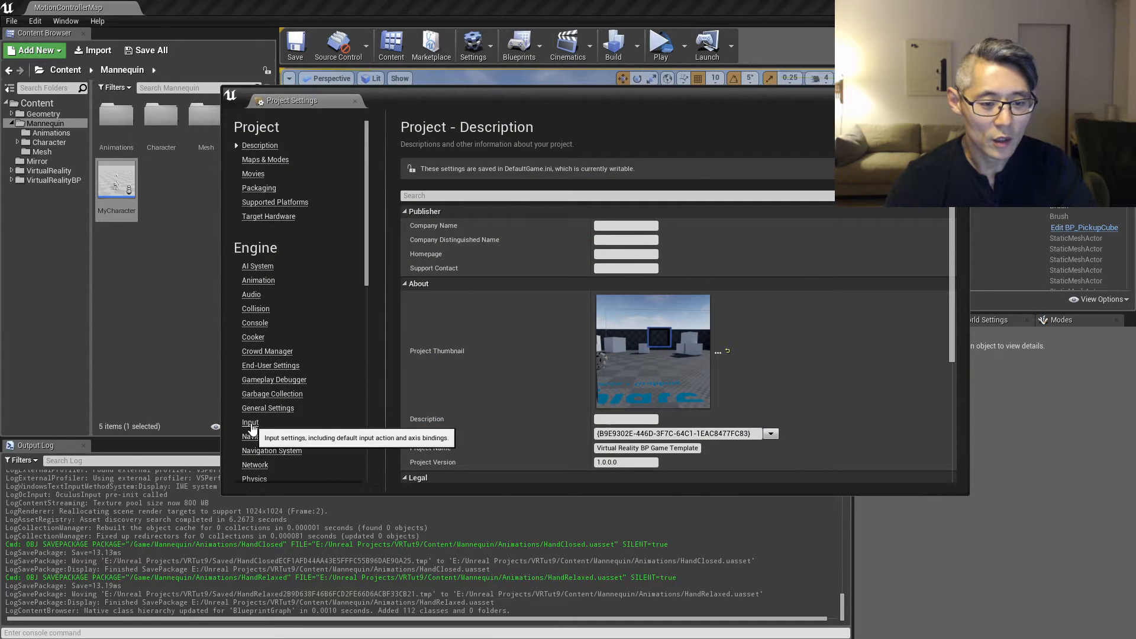
pyautogui.click(249, 422)
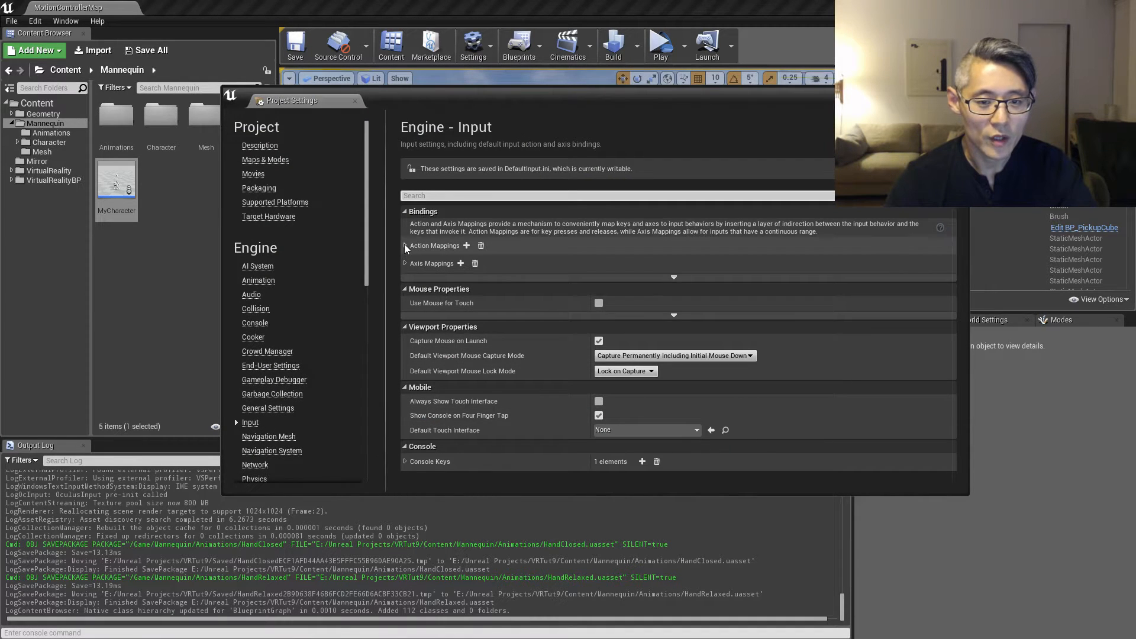
pyautogui.click(405, 246)
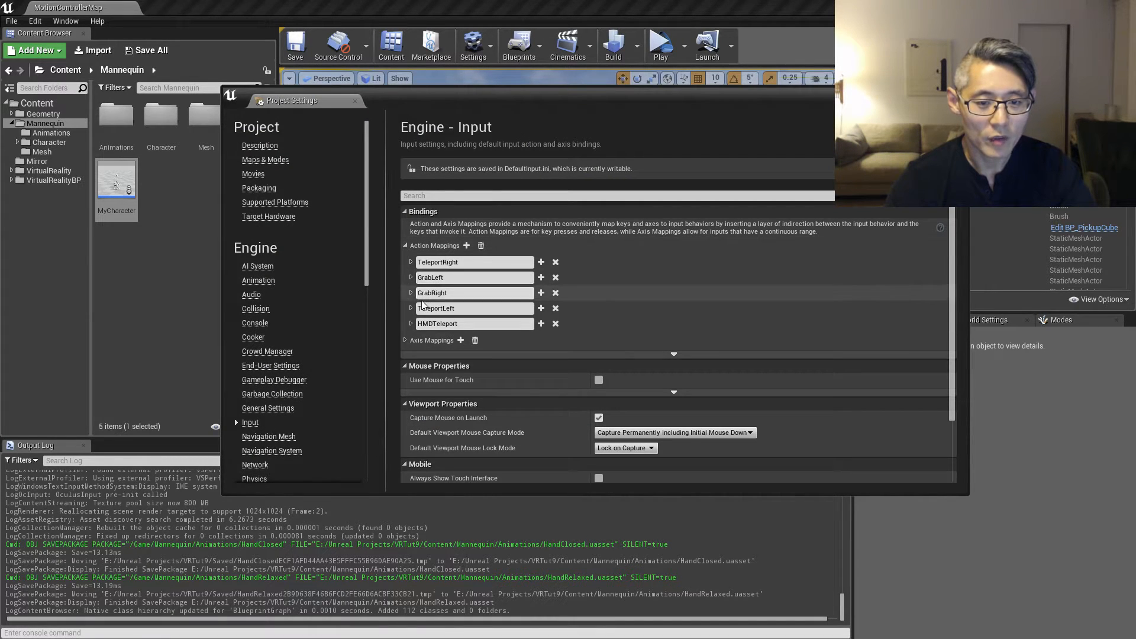
pyautogui.click(411, 277)
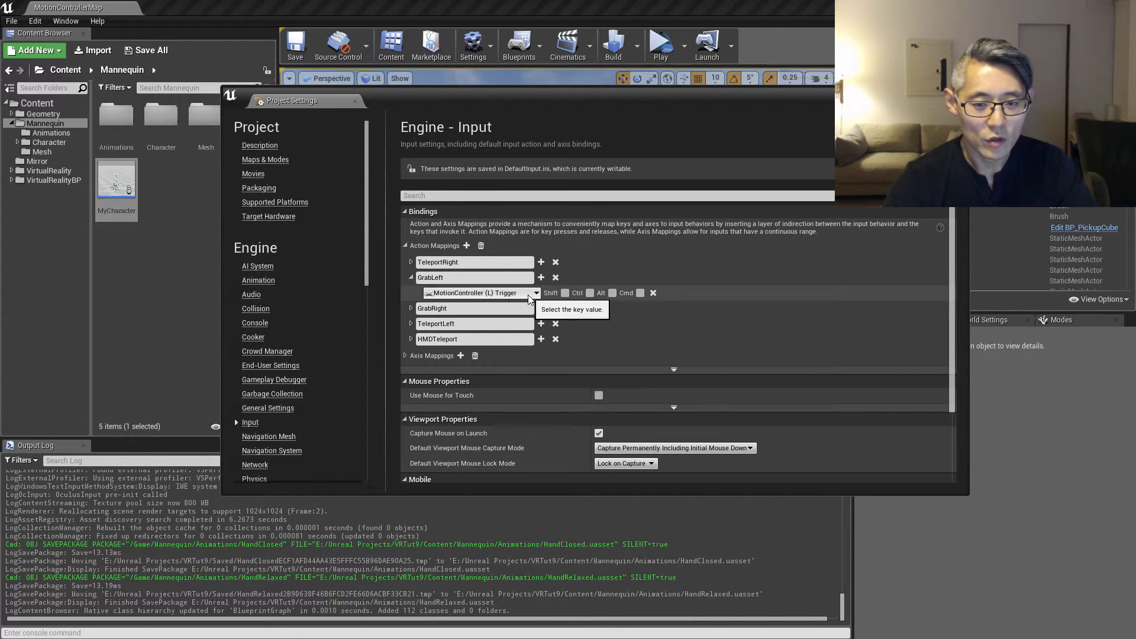
pyautogui.moveTo(507, 303)
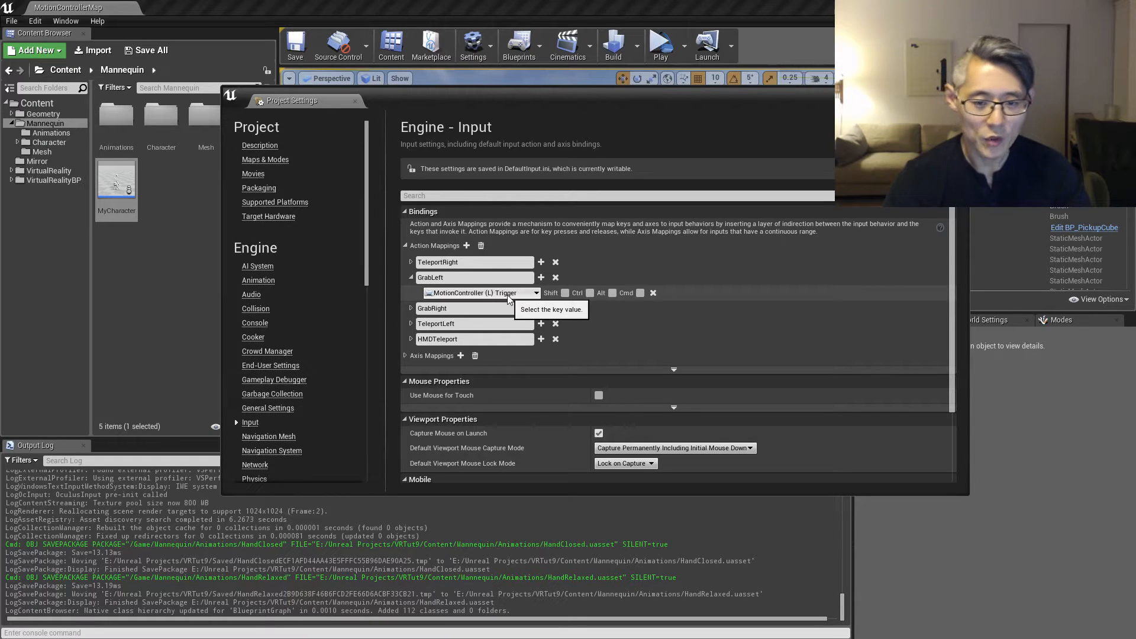
pyautogui.moveTo(540, 290)
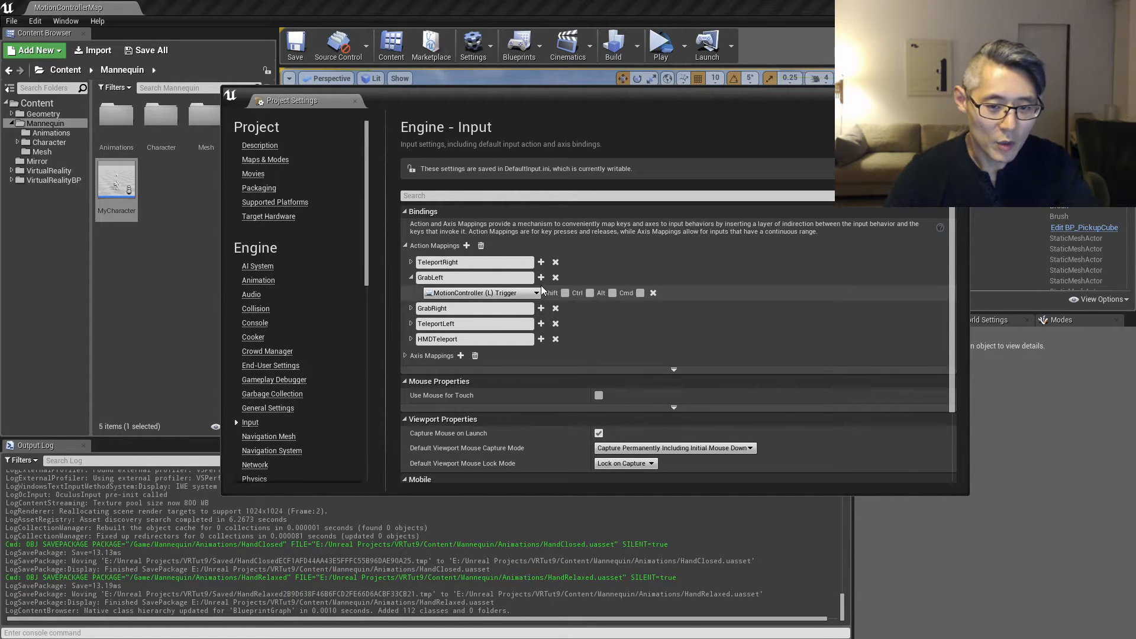
pyautogui.moveTo(540, 277)
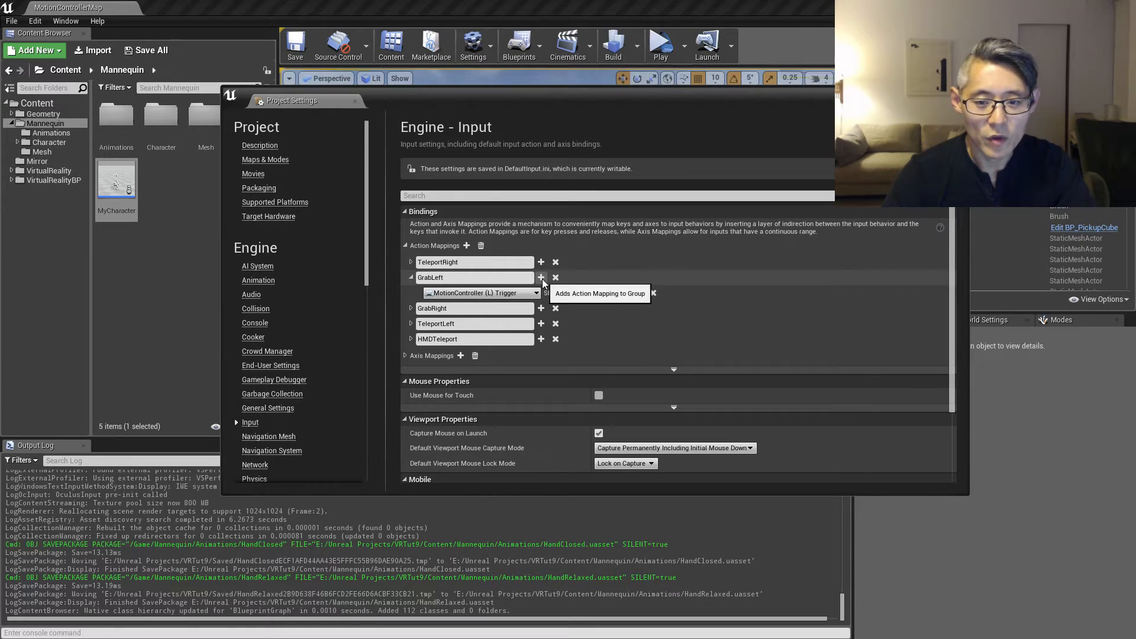
pyautogui.moveTo(556, 277)
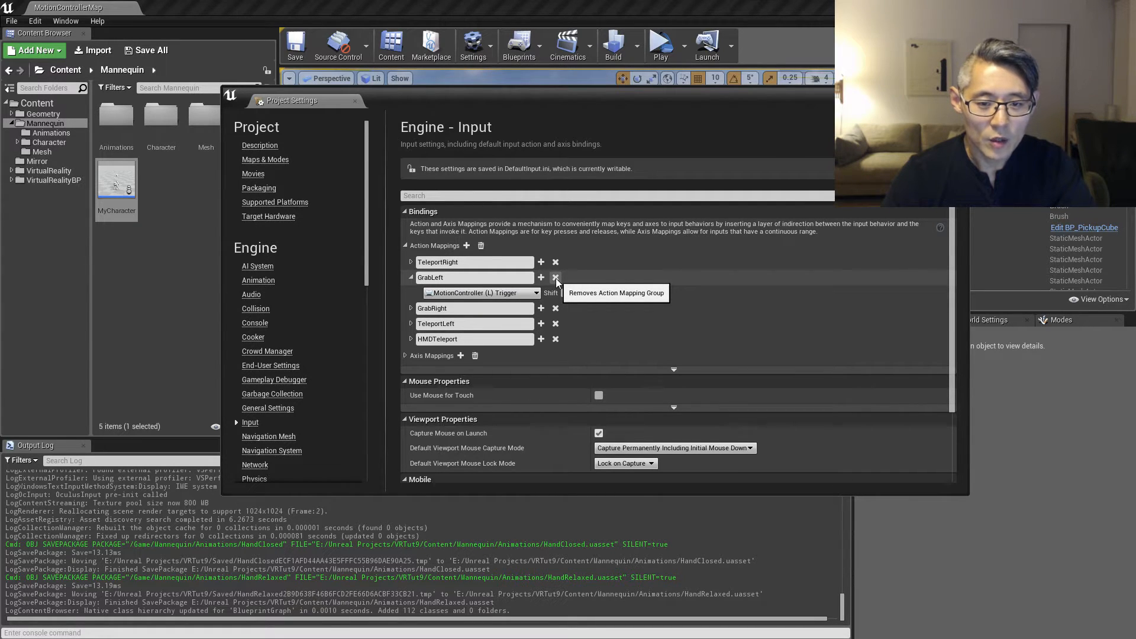
# Remove the GrabLeft/GrabRight action mappings and add GrabLeft and GrabRight axis mappings.
pyautogui.click(556, 276)
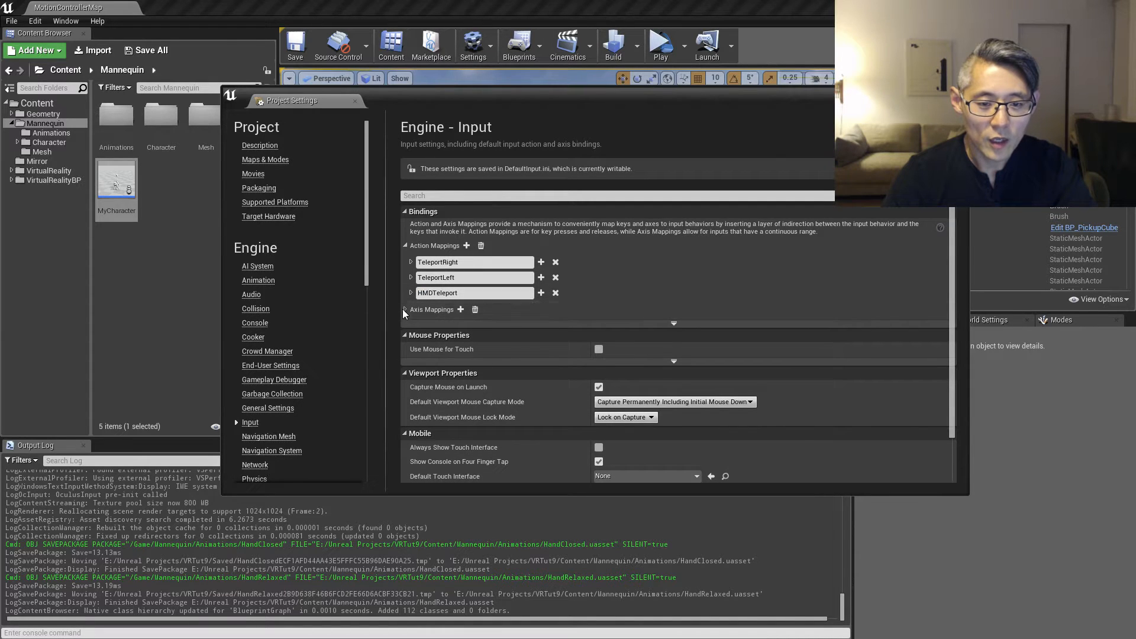
pyautogui.click(410, 310)
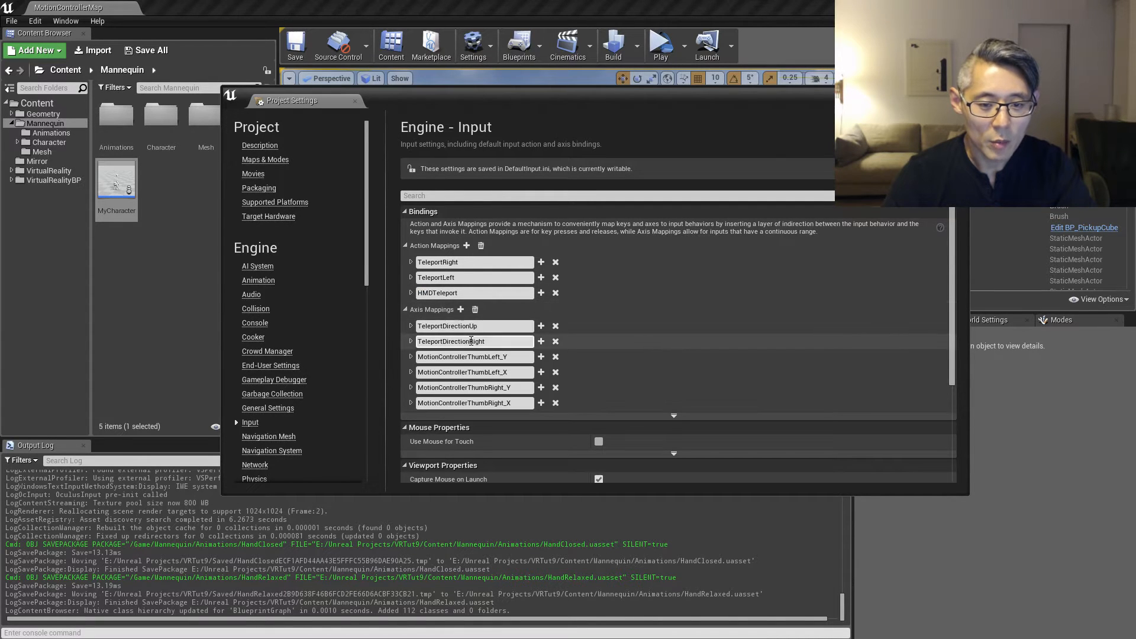
pyautogui.click(461, 310)
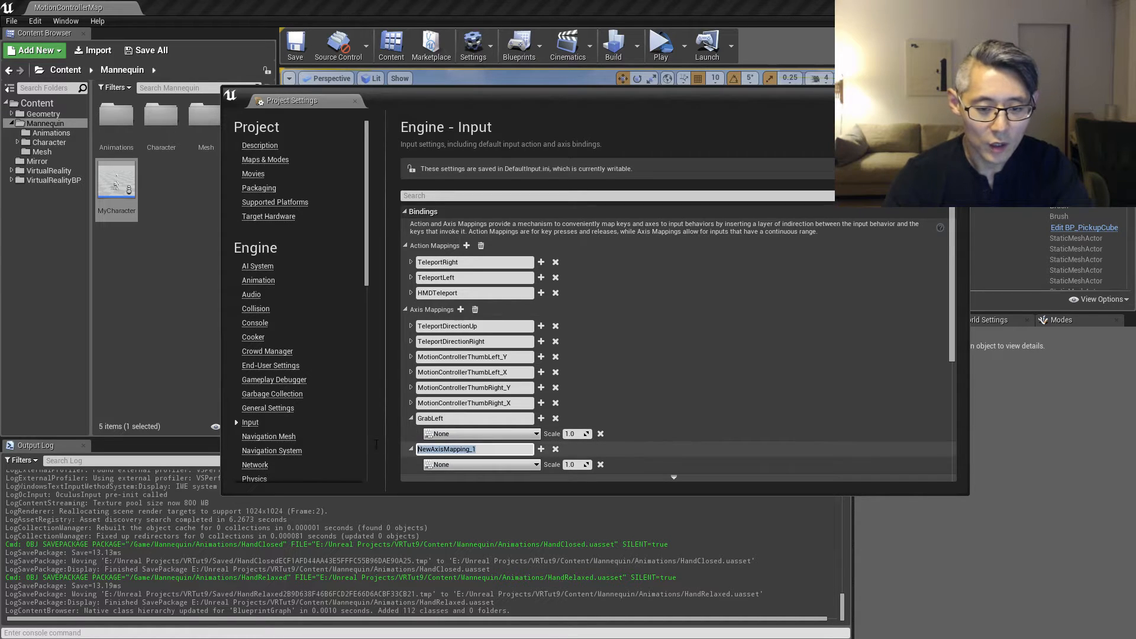
pyautogui.write('GrabRight')
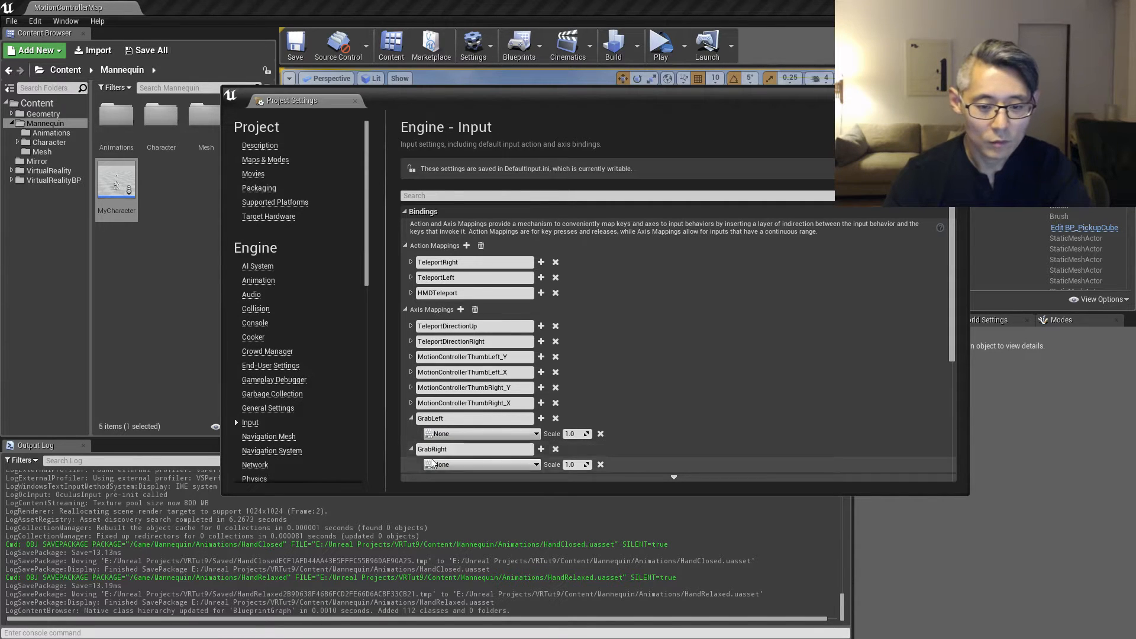
# Bind GrabLeft to MotionController (L) TriggerAxis and GrabRight to MotionController (R) TriggerAxis.
pyautogui.click(480, 433)
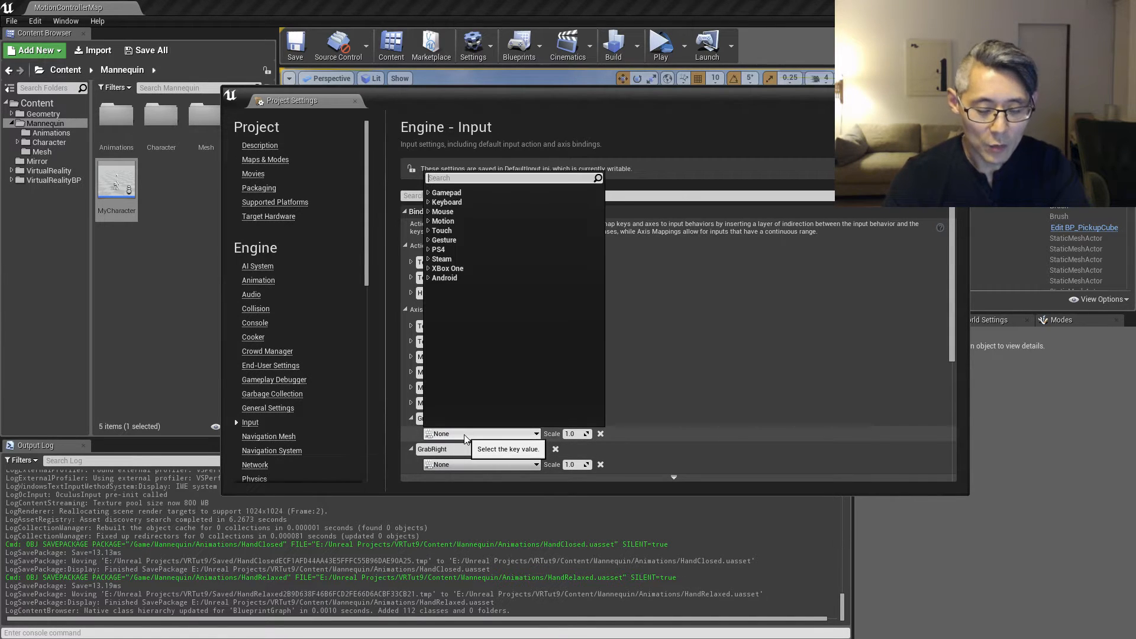
pyautogui.write('axis')
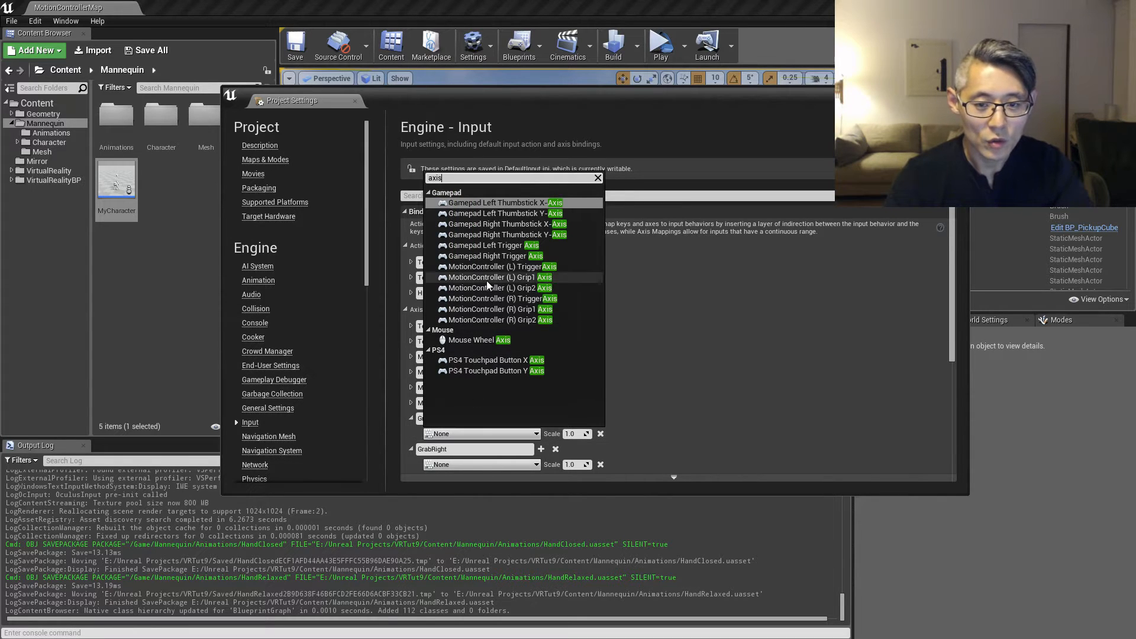
pyautogui.moveTo(495, 267)
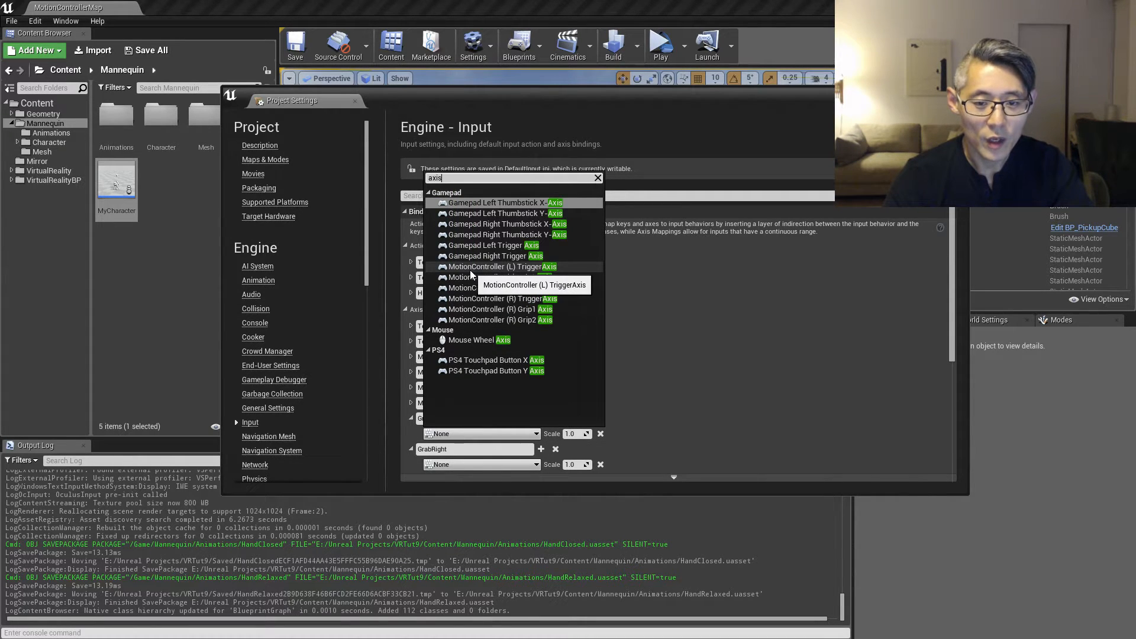
pyautogui.click(598, 178)
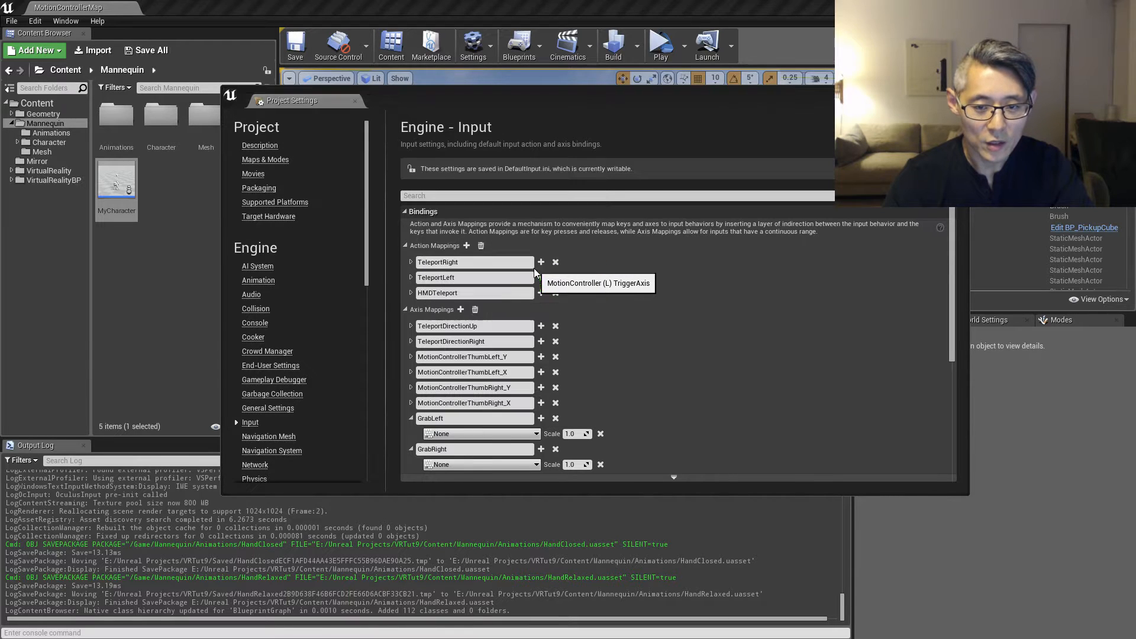
pyautogui.click(480, 464)
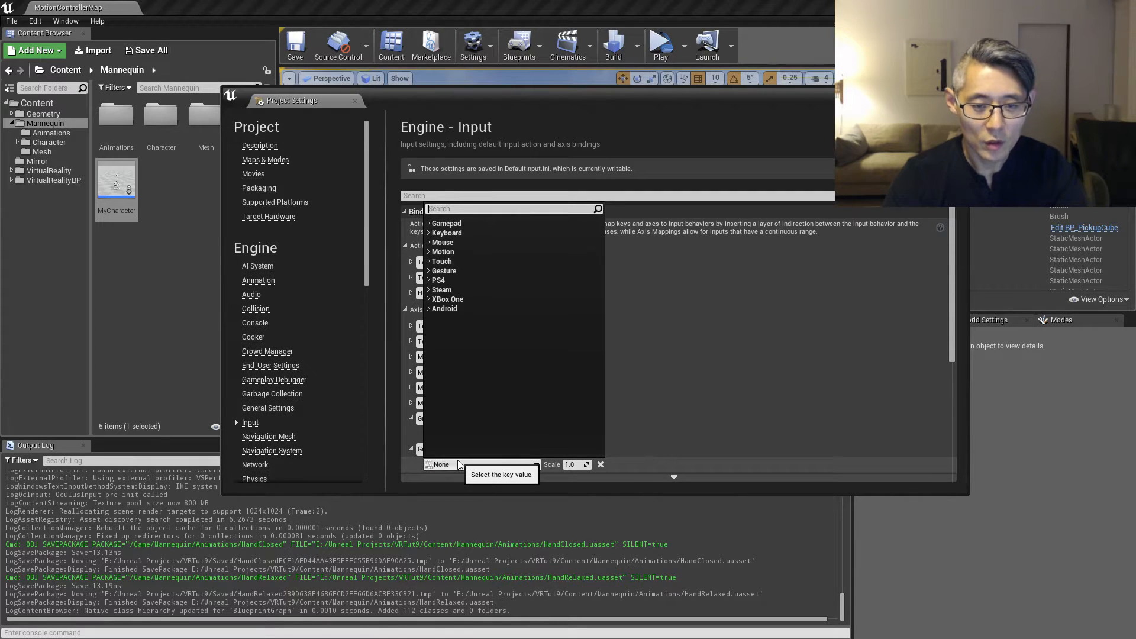
pyautogui.write('axis')
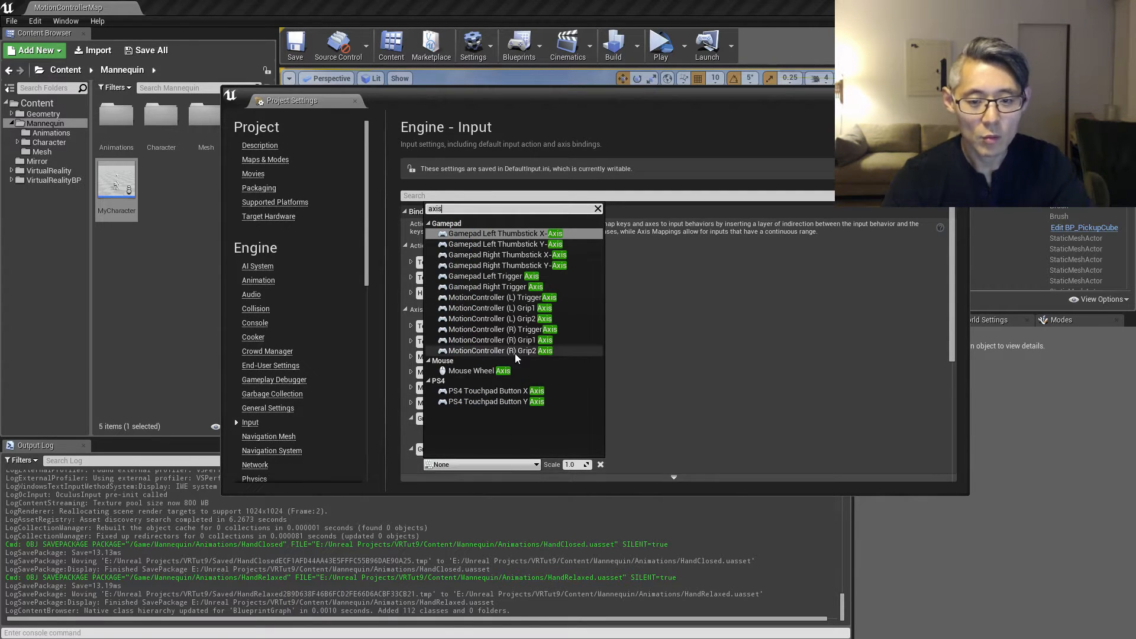
pyautogui.moveTo(523, 329)
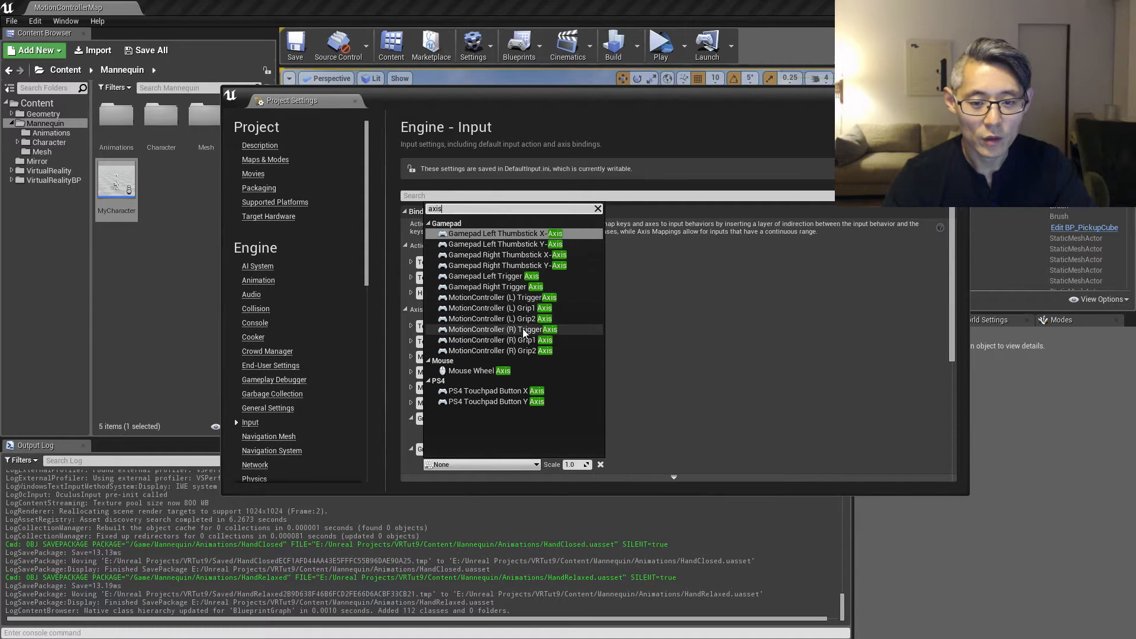
pyautogui.click(498, 329)
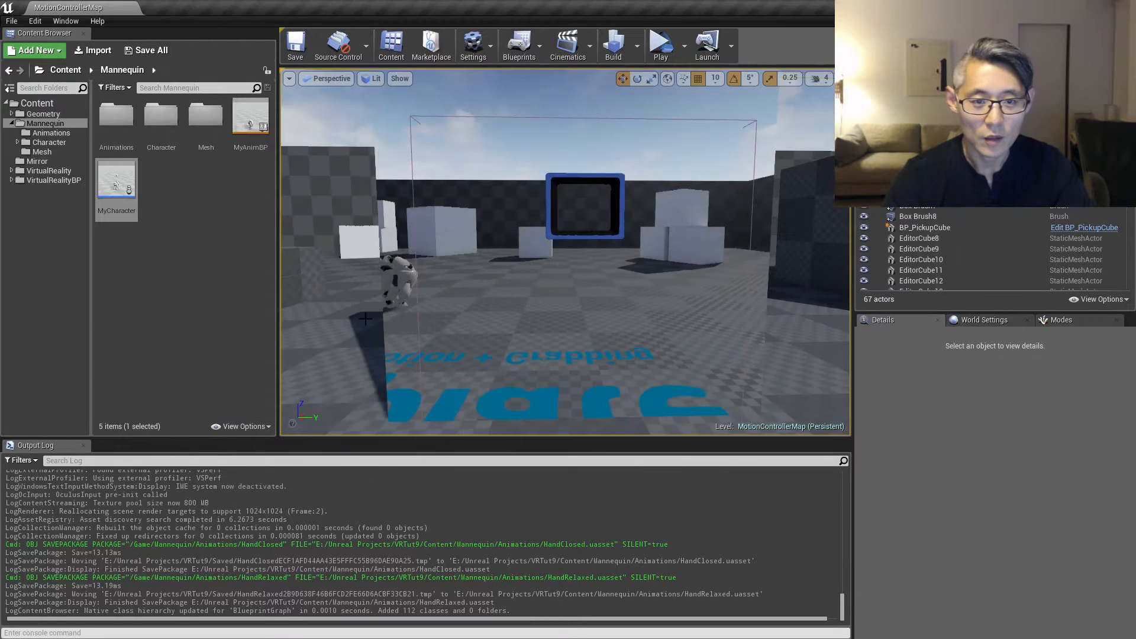
pyautogui.moveTo(117, 181)
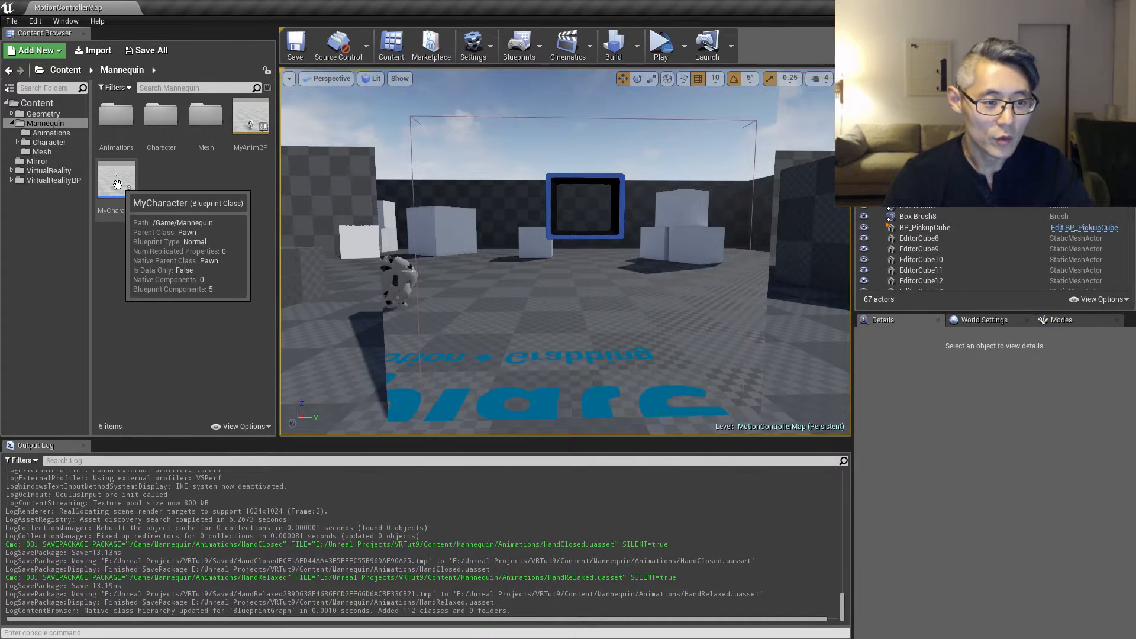
# In MyCharacter, replace the InputAction GrabLeft/GrabRight nodes with InputAxis GrabLeft/GrabRight events.
pyautogui.doubleClick(110, 178)
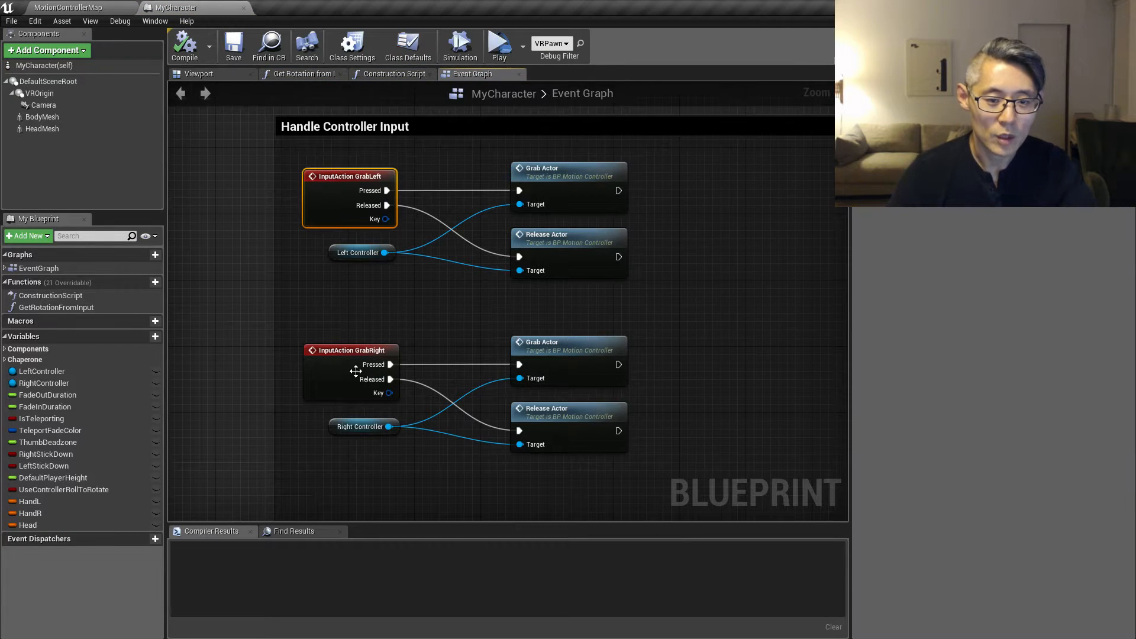
pyautogui.press('Delete')
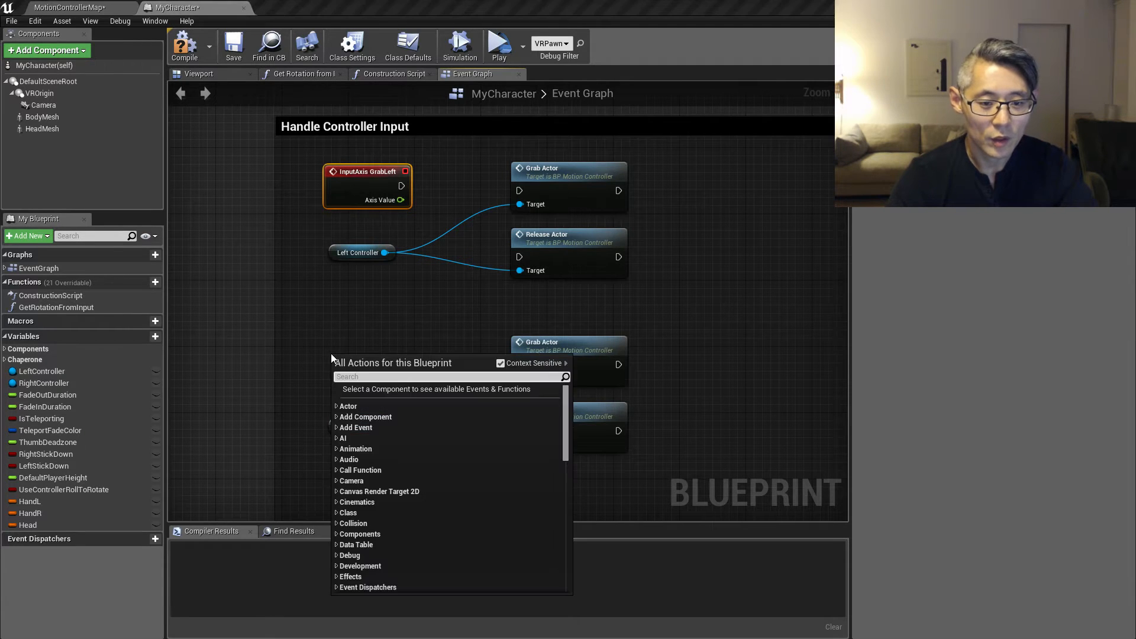
pyautogui.write('grab')
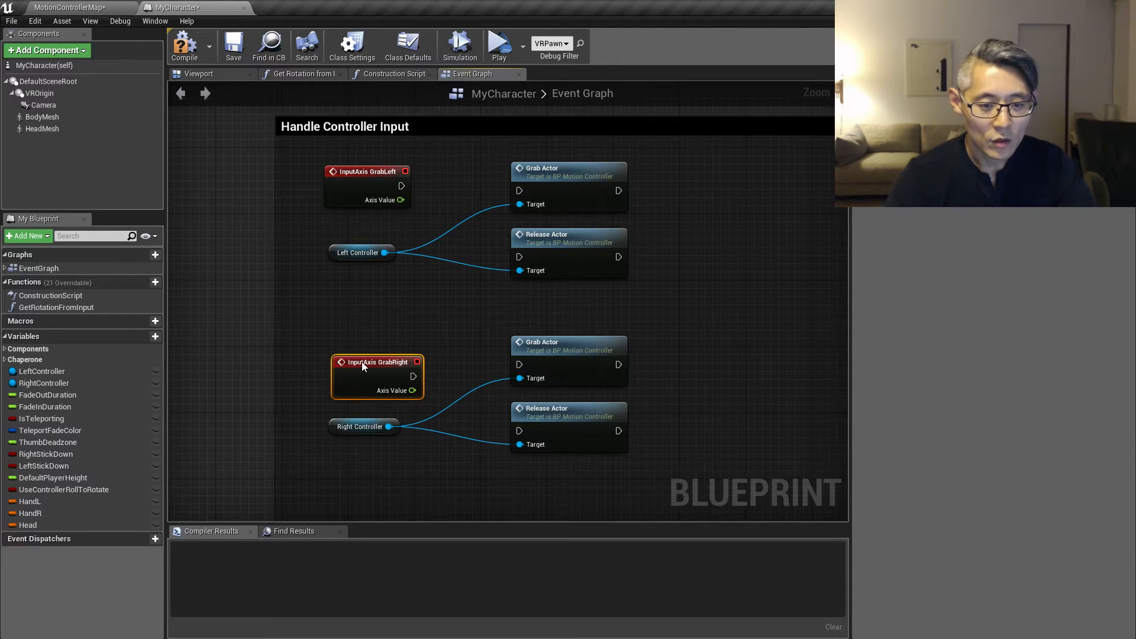
pyautogui.moveTo(400, 200)
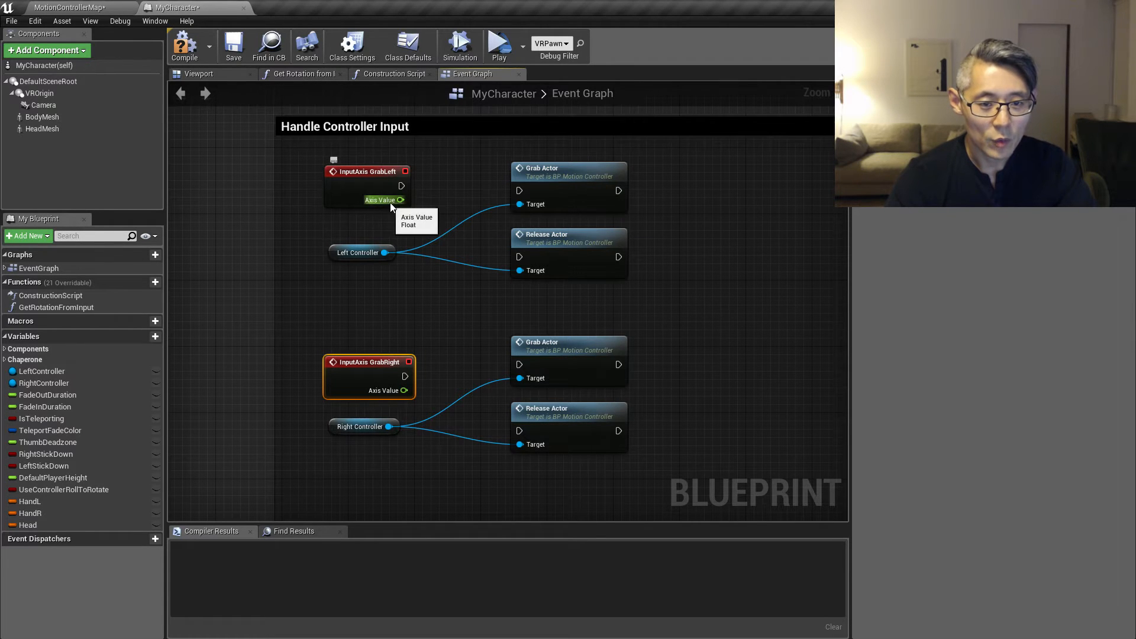
pyautogui.moveTo(384, 200)
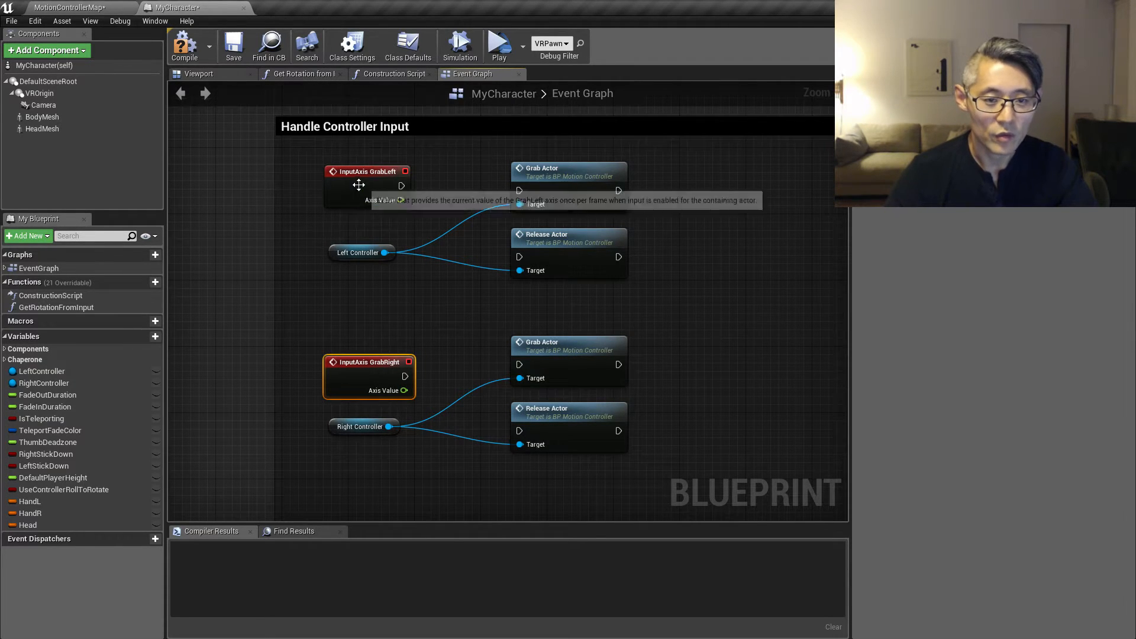
pyautogui.click(365, 171)
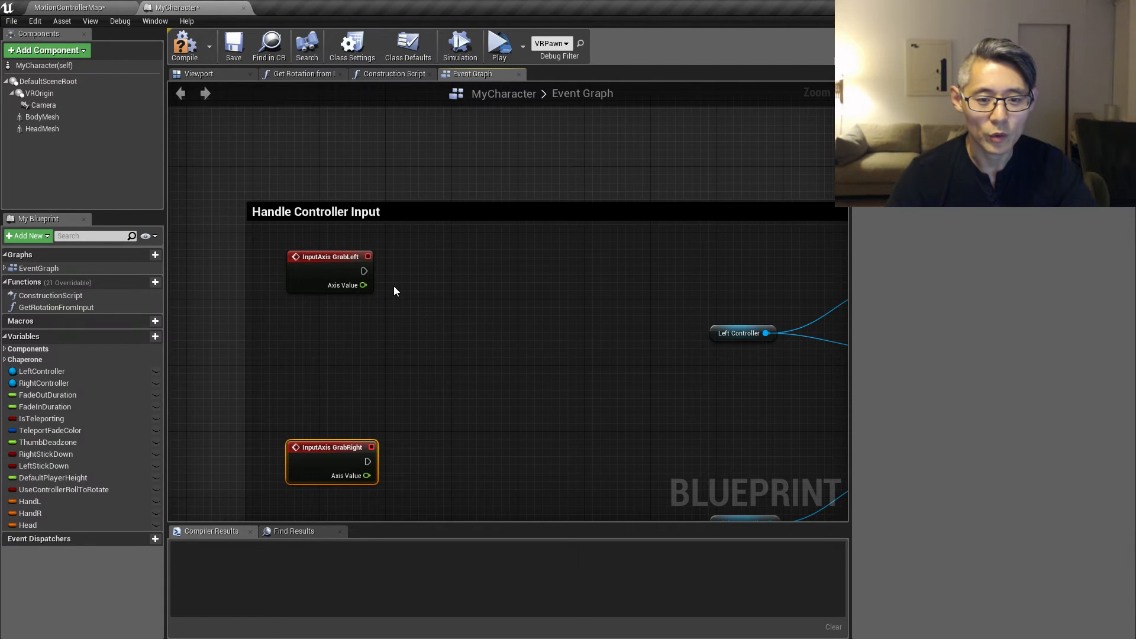
pyautogui.moveTo(369, 290)
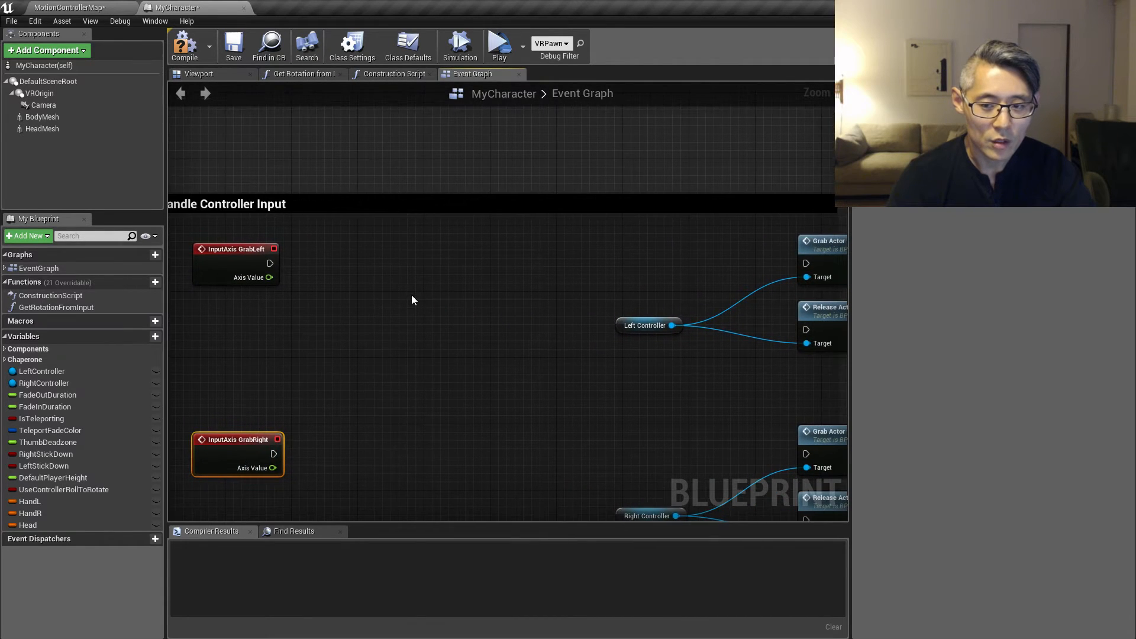
pyautogui.moveTo(819, 258)
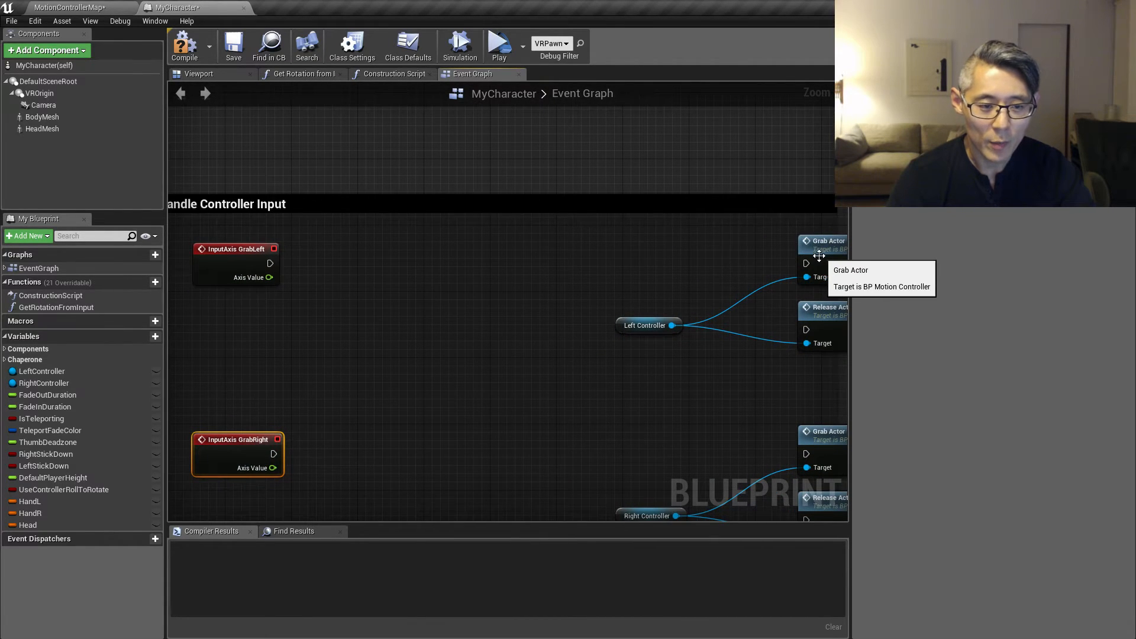
pyautogui.moveTo(810, 262)
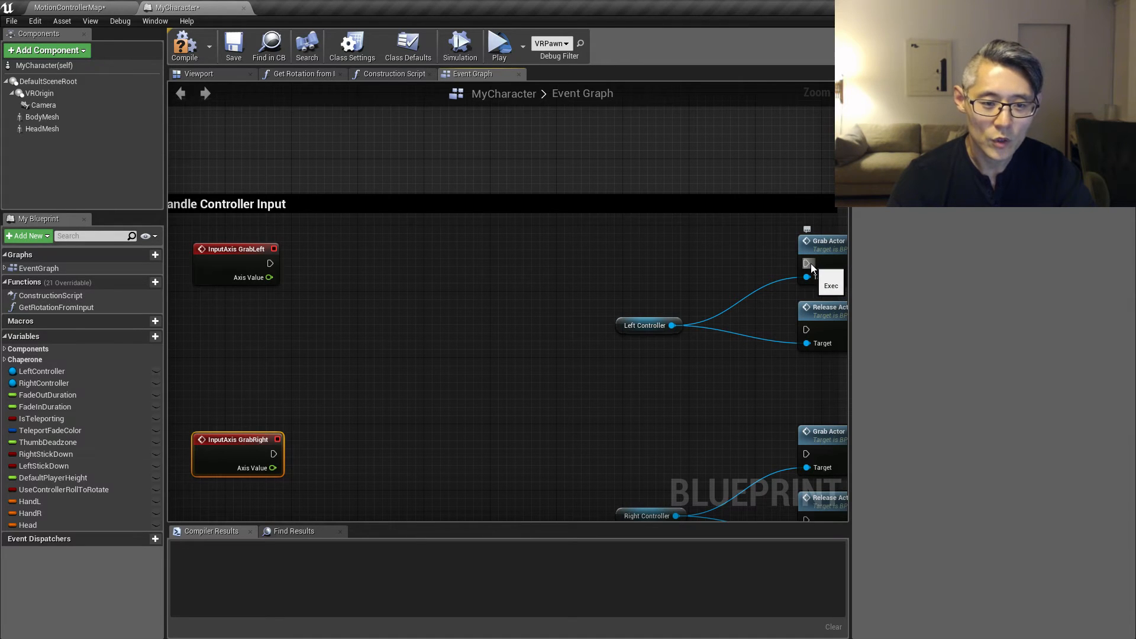
pyautogui.moveTo(826, 241)
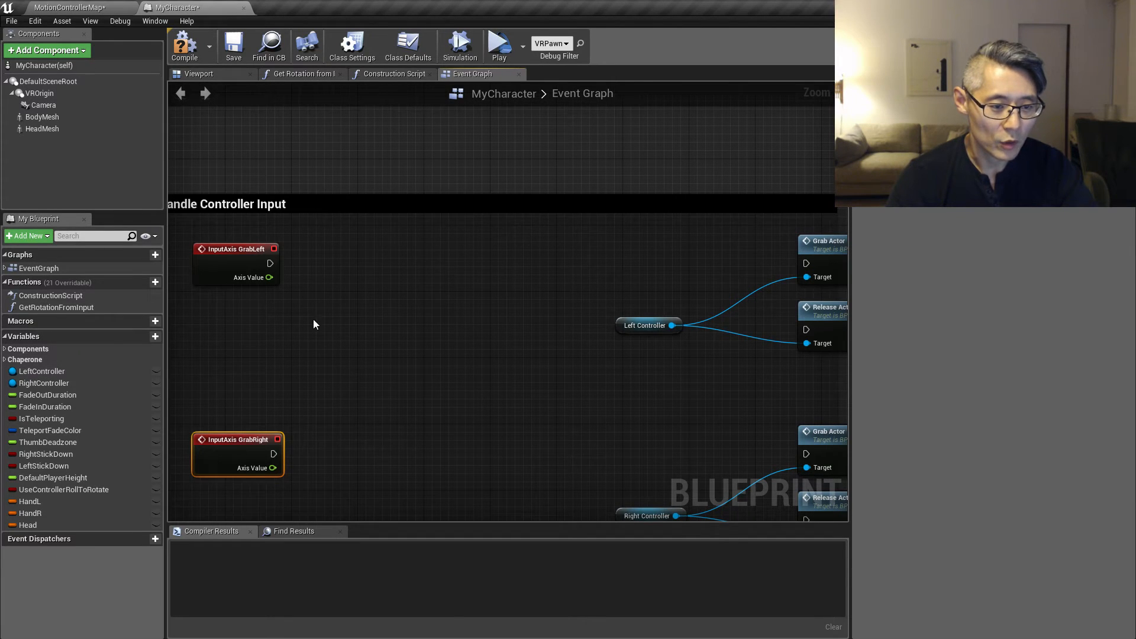
pyautogui.moveTo(272, 277)
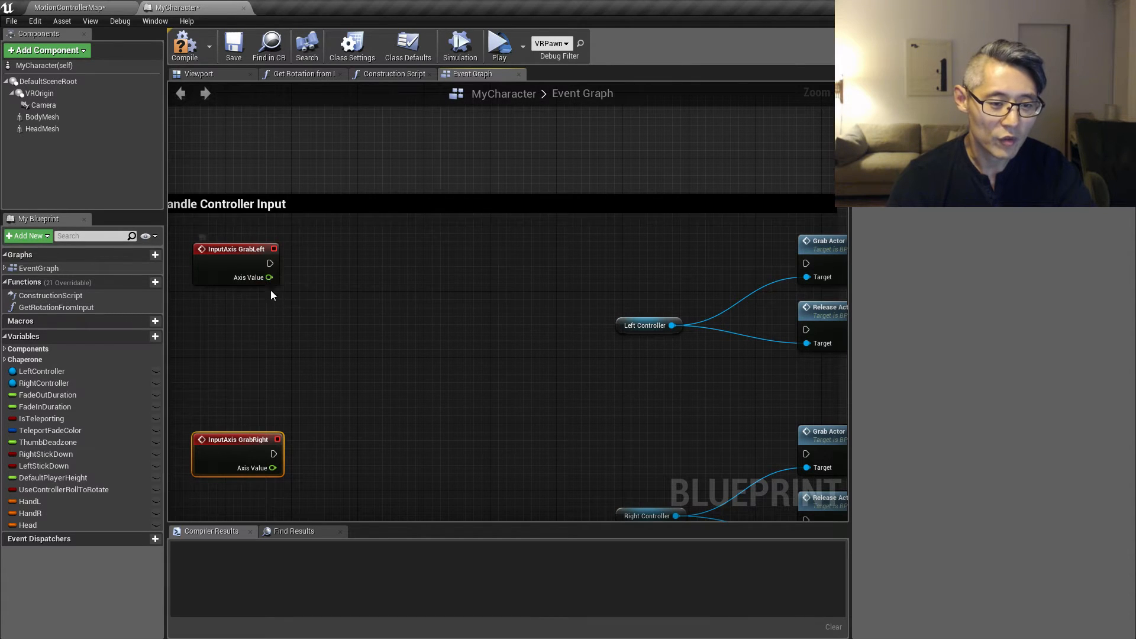
pyautogui.moveTo(272, 278)
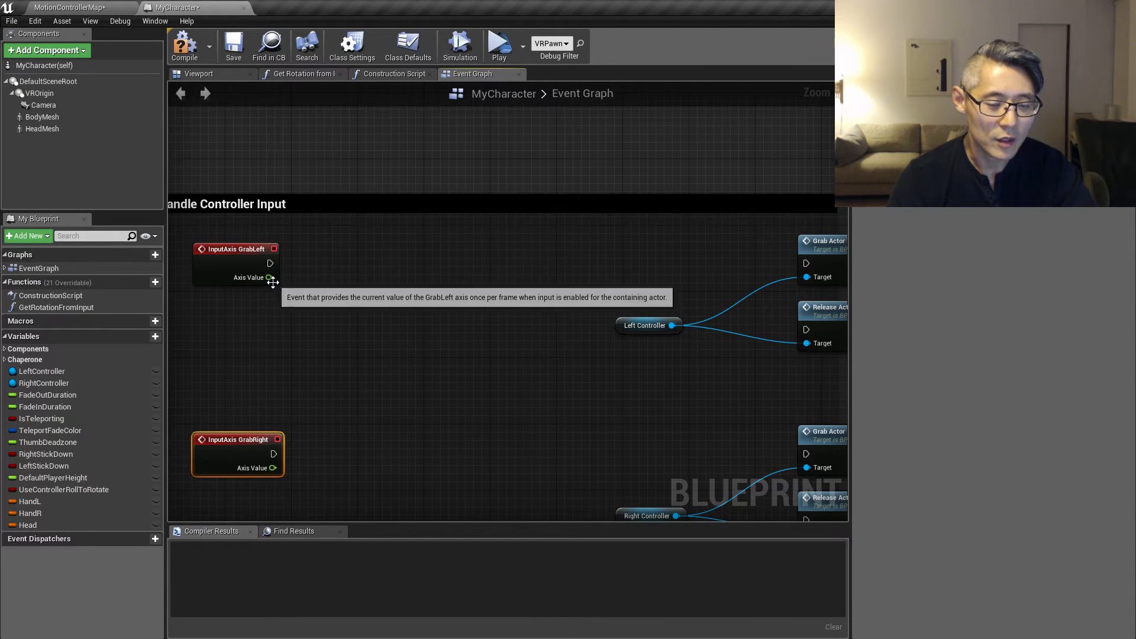
pyautogui.moveTo(296, 283)
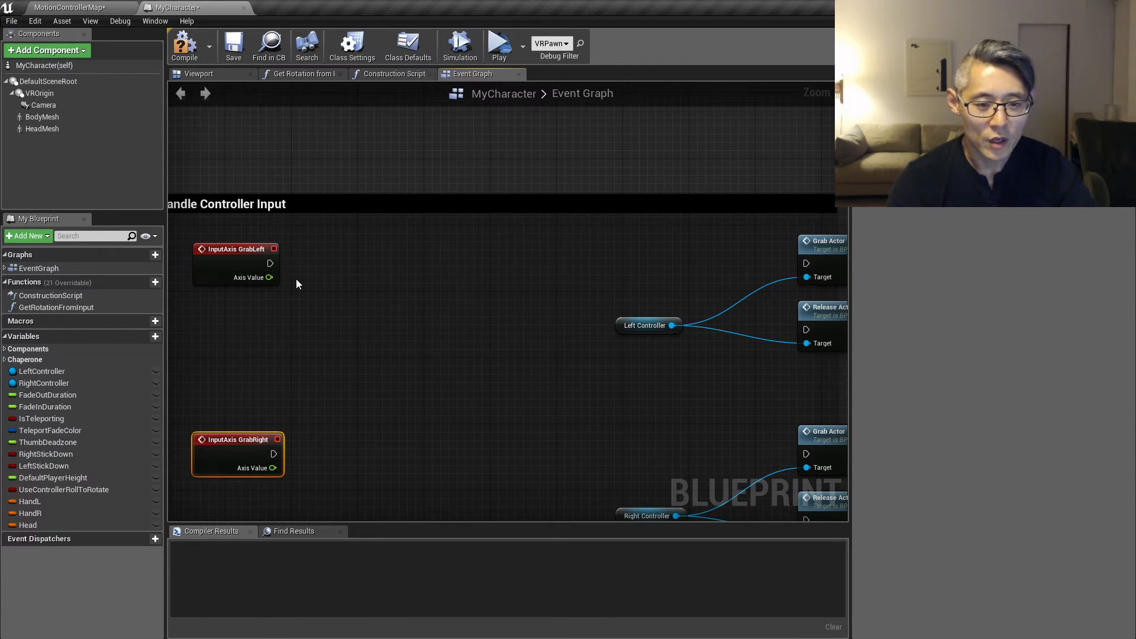
pyautogui.moveTo(824, 241)
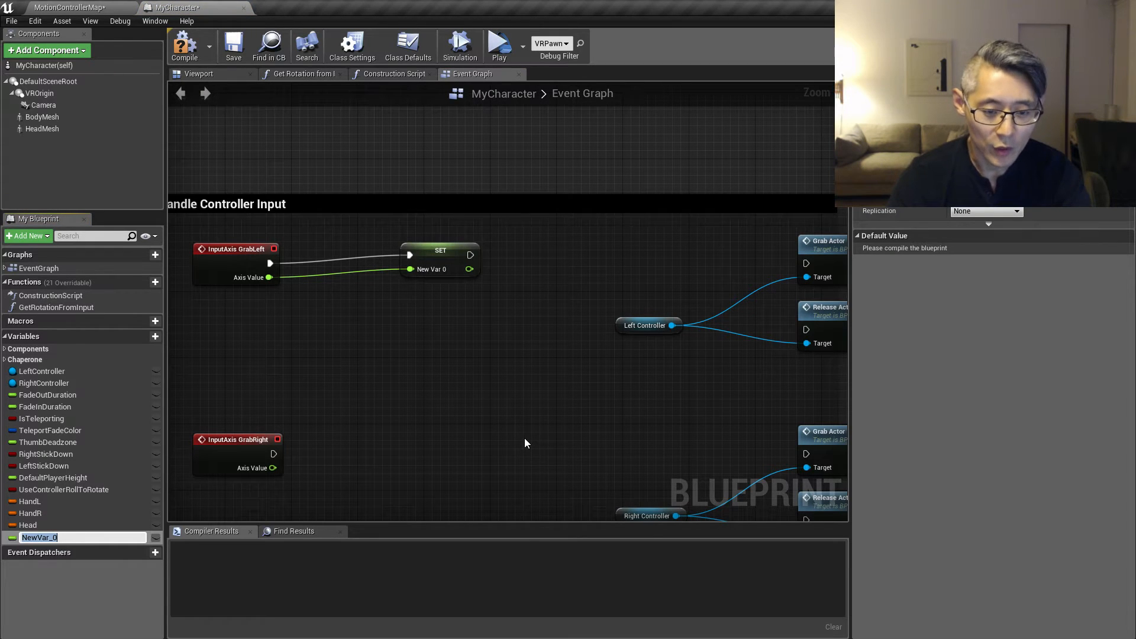
# Promote both Axis Value pins to float variables named TriggerL and TriggerR.
pyautogui.write('TriggerL')
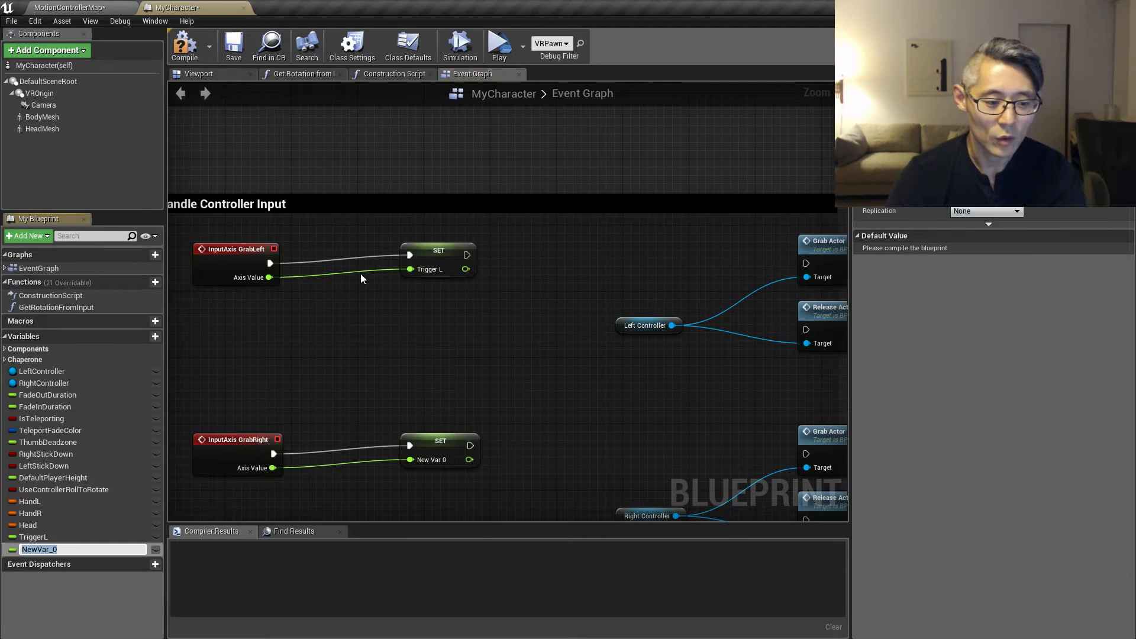
pyautogui.write('TriggerR')
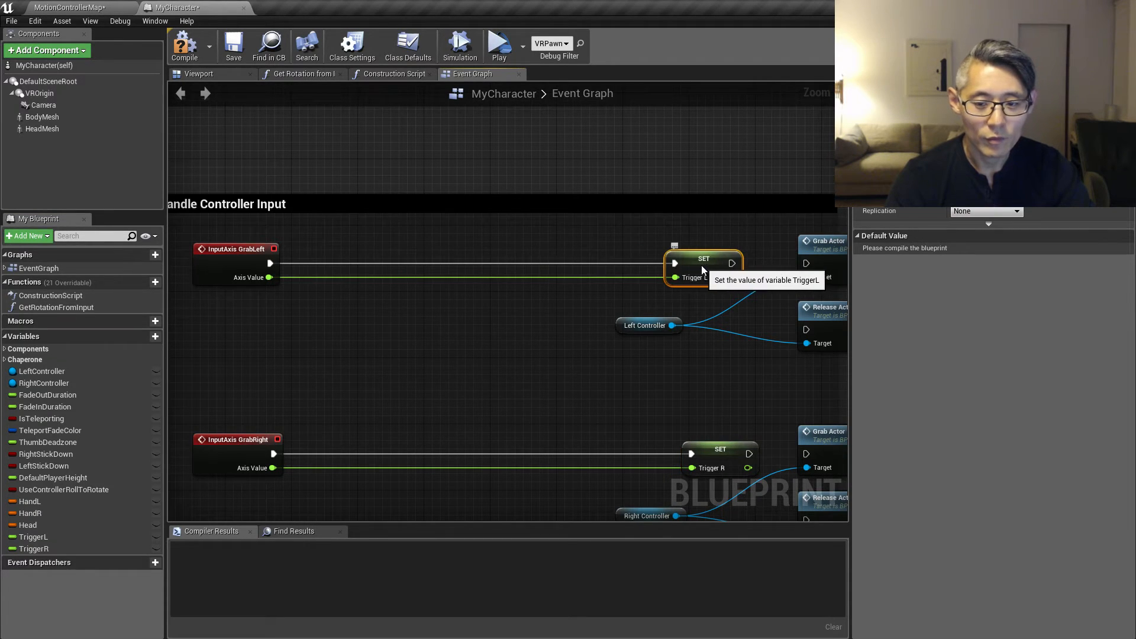
pyautogui.moveTo(325, 333)
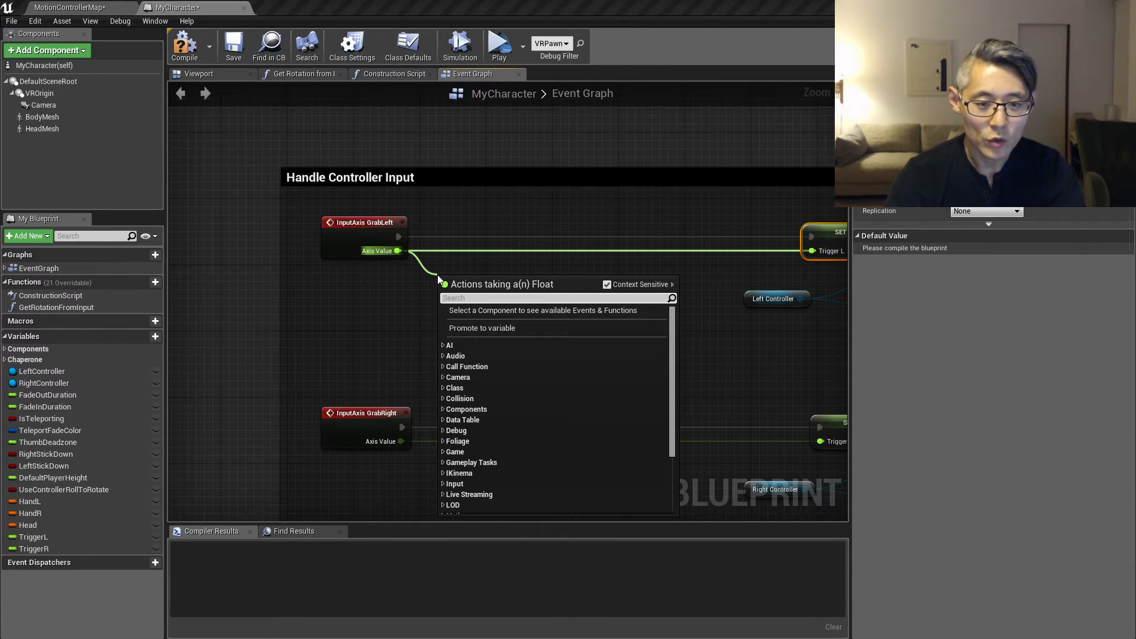
# Add an == node on Axis Value, an AND Boolean, and a TriggerL NotEqual (float) comparison.
pyautogui.write('==')
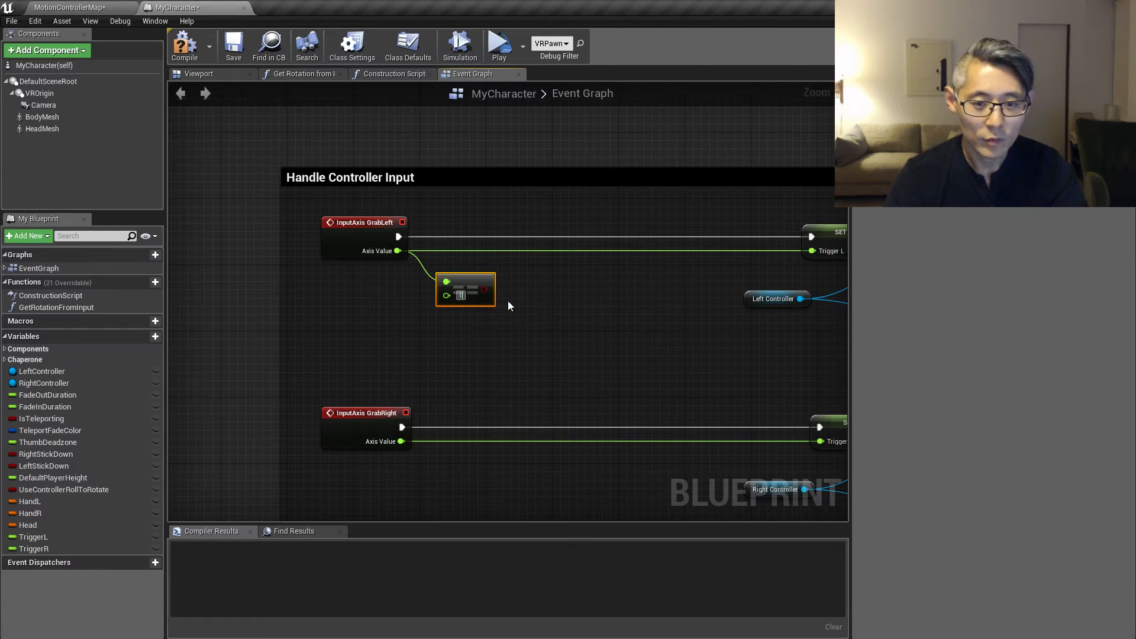
pyautogui.moveTo(430, 332)
pyautogui.write('and')
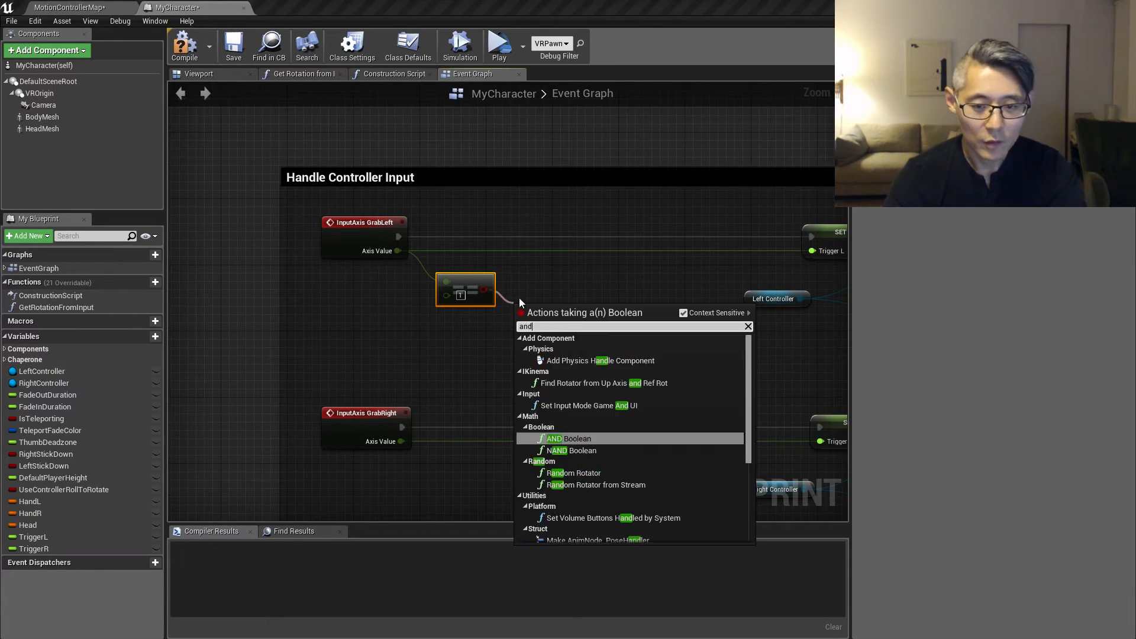
pyautogui.click(576, 438)
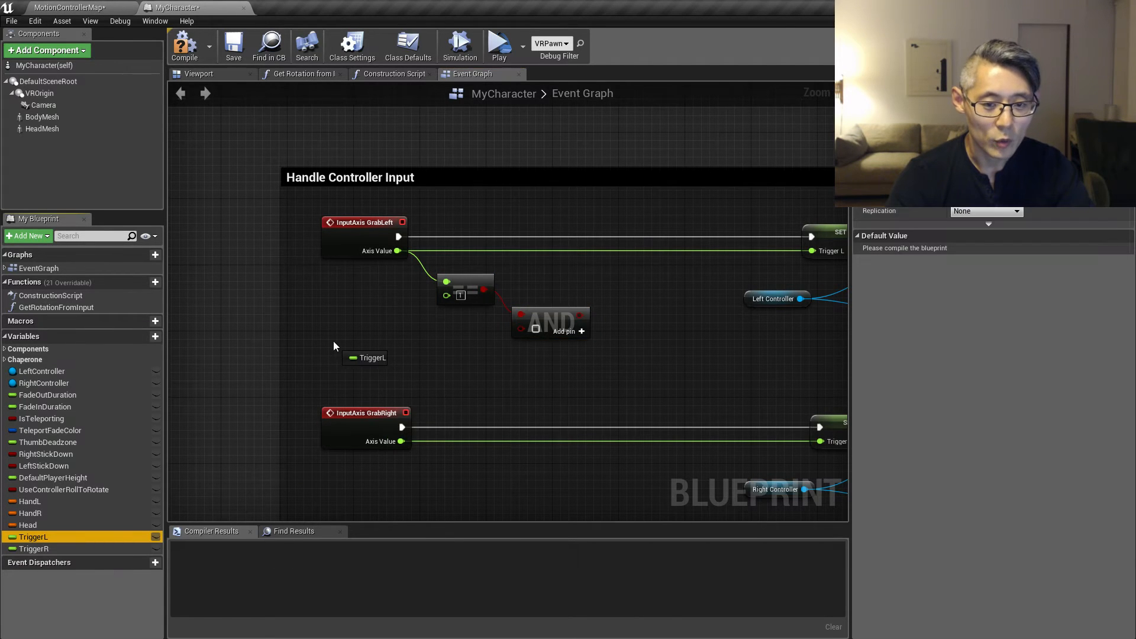
pyautogui.click(371, 357)
pyautogui.write('!=')
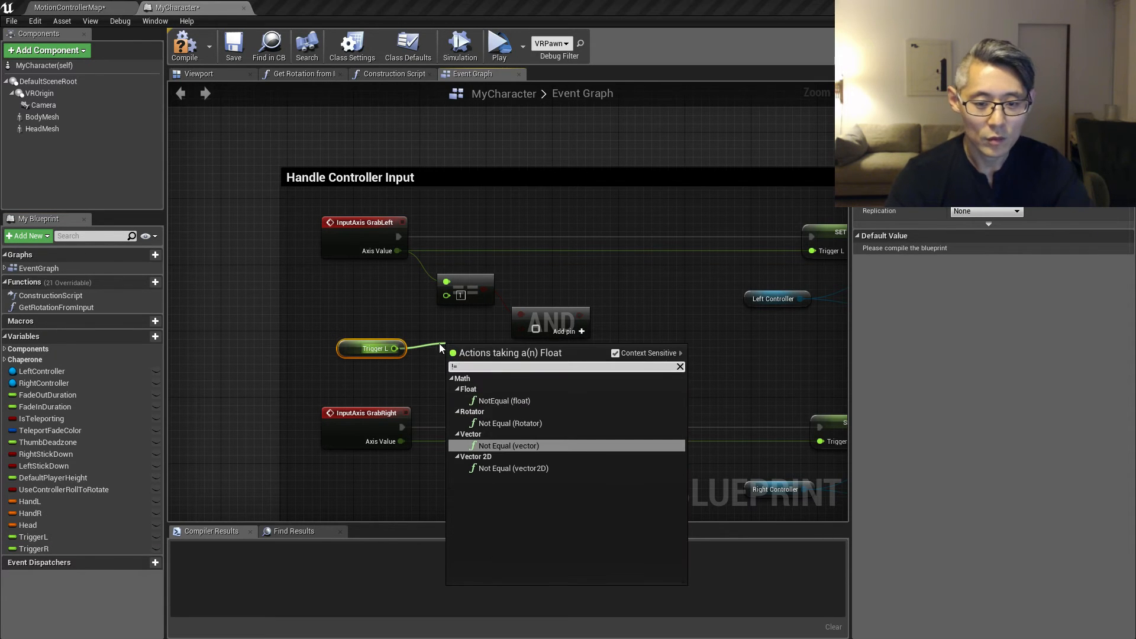
pyautogui.click(500, 401)
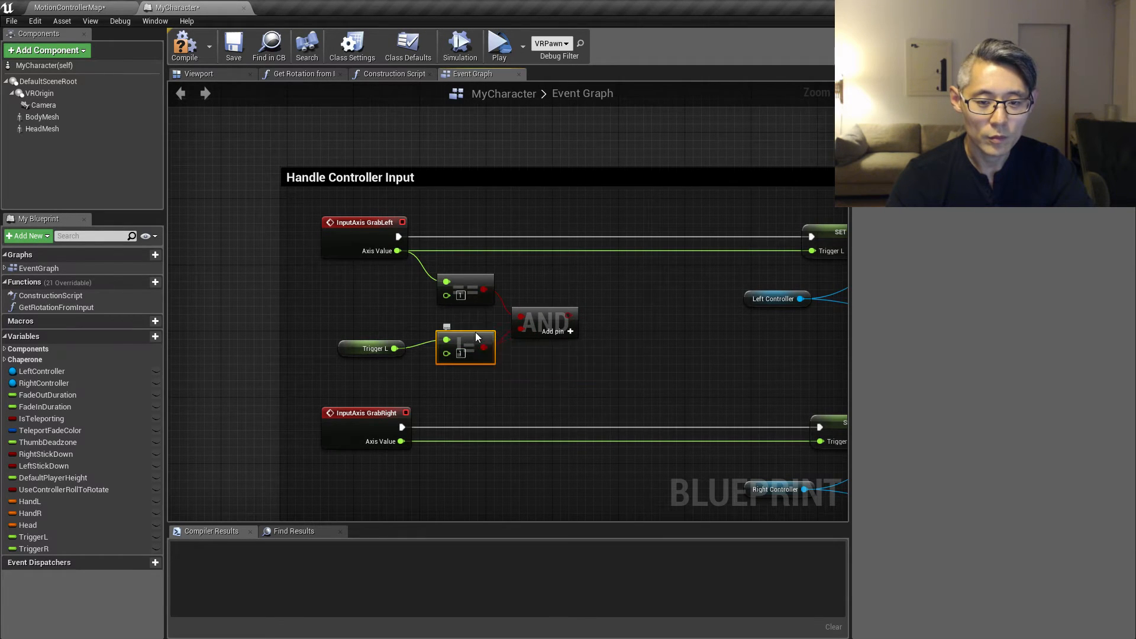
pyautogui.click(371, 332)
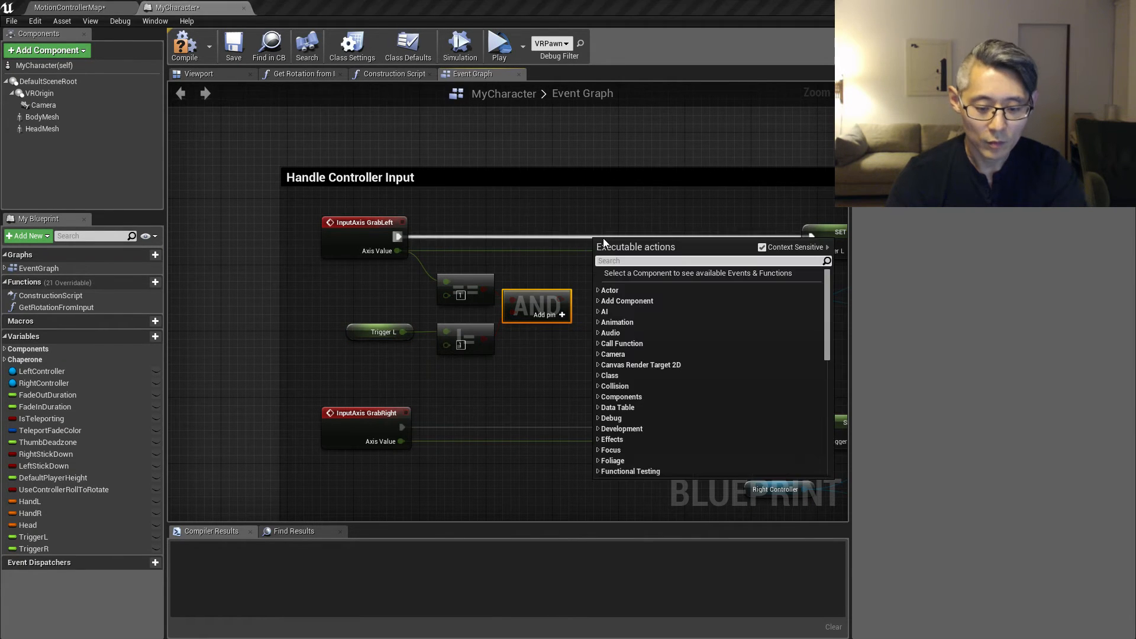
pyautogui.click(619, 262)
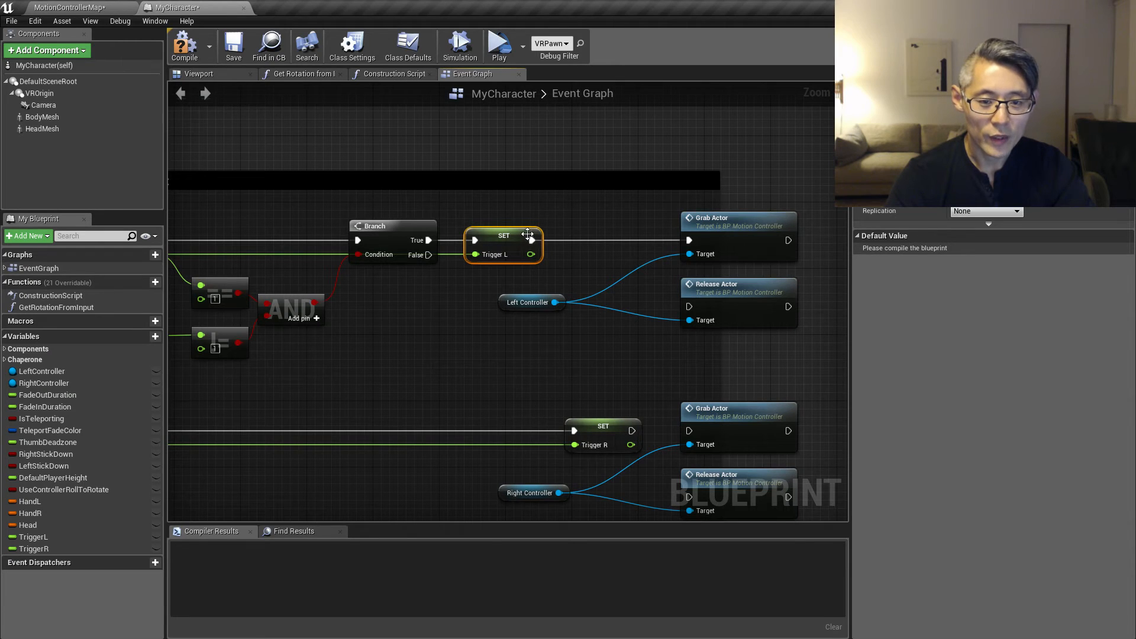
pyautogui.moveTo(429, 255)
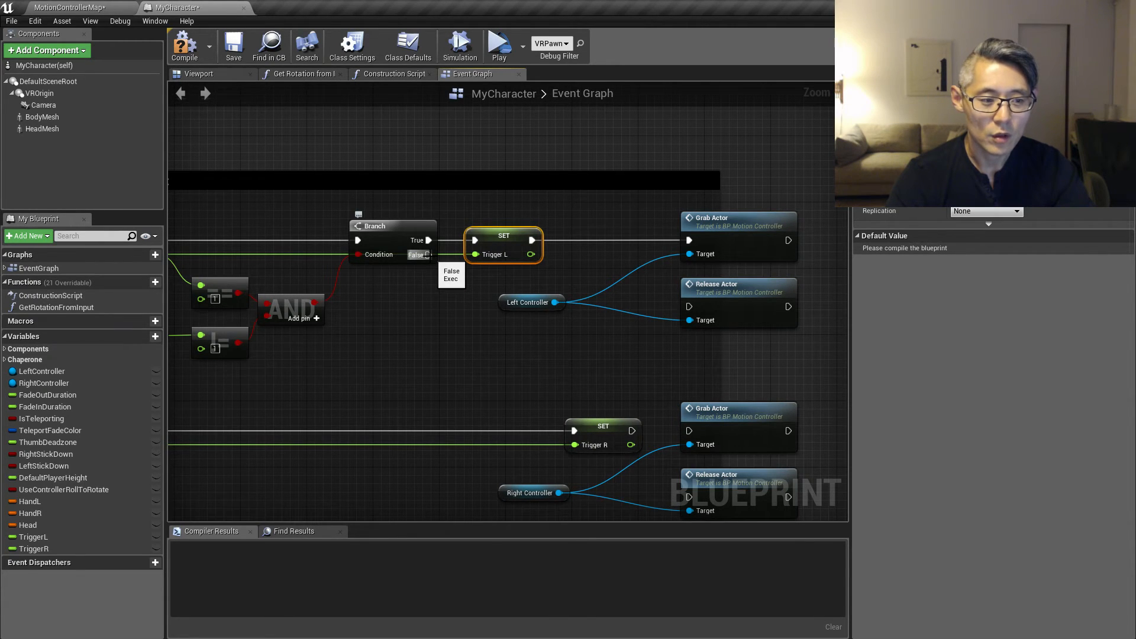
pyautogui.moveTo(430, 256)
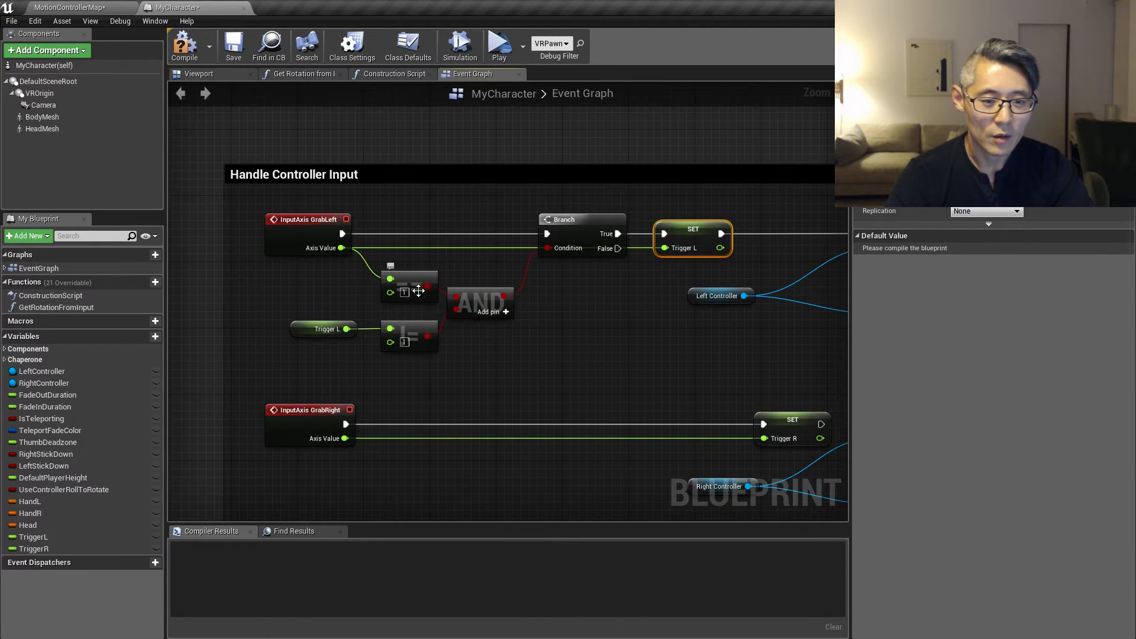
pyautogui.moveTo(390, 258)
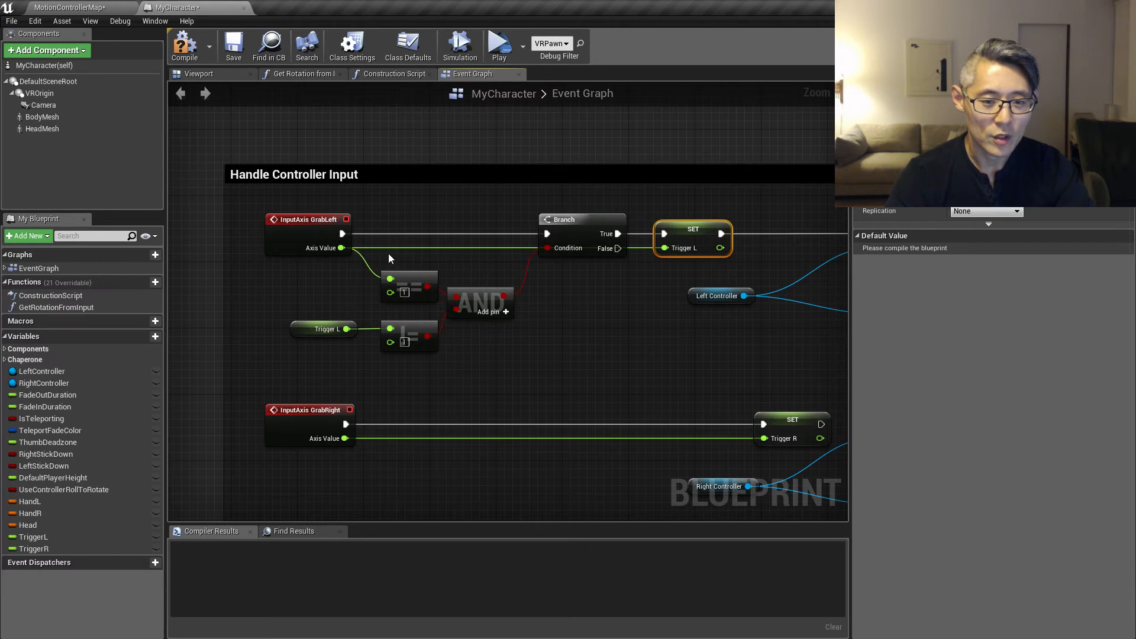
pyautogui.moveTo(415, 284)
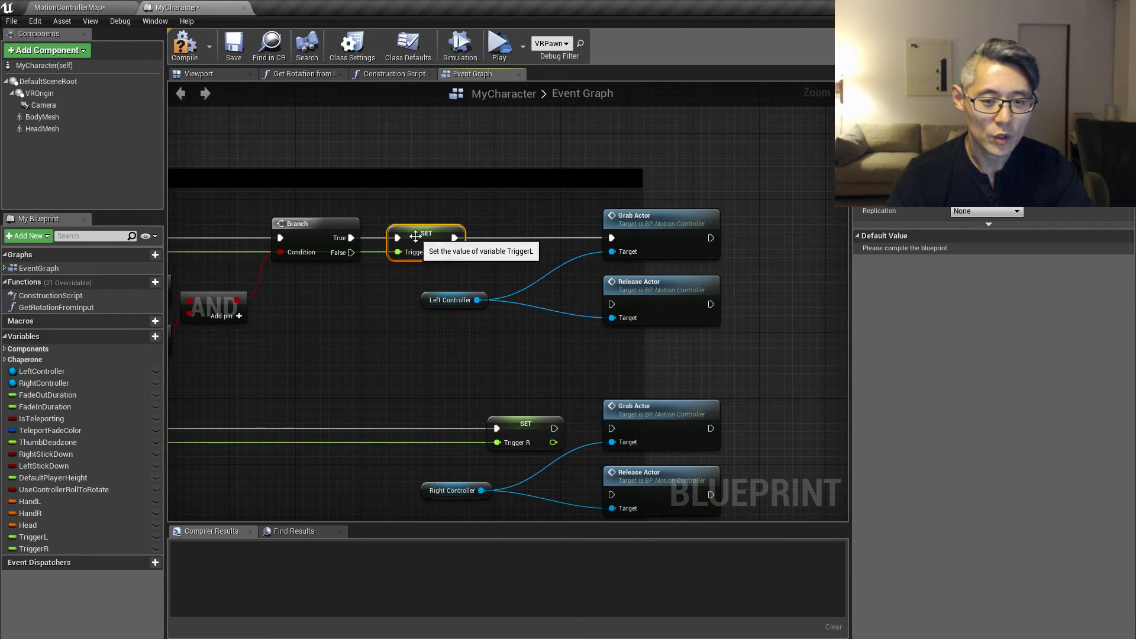
pyautogui.moveTo(449, 384)
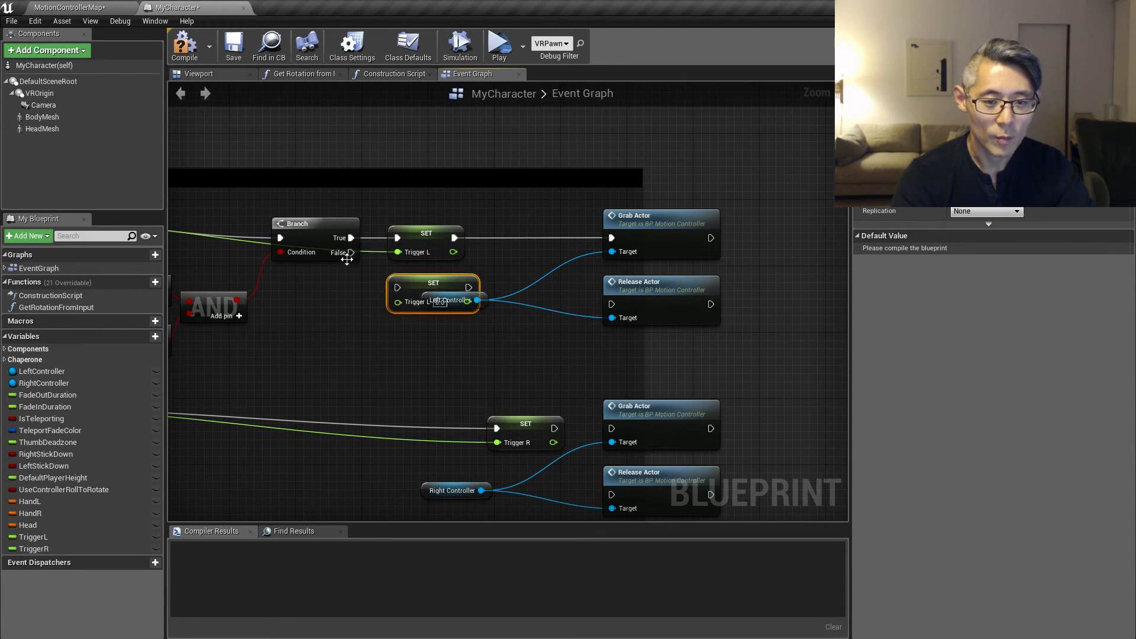
pyautogui.moveTo(294, 310)
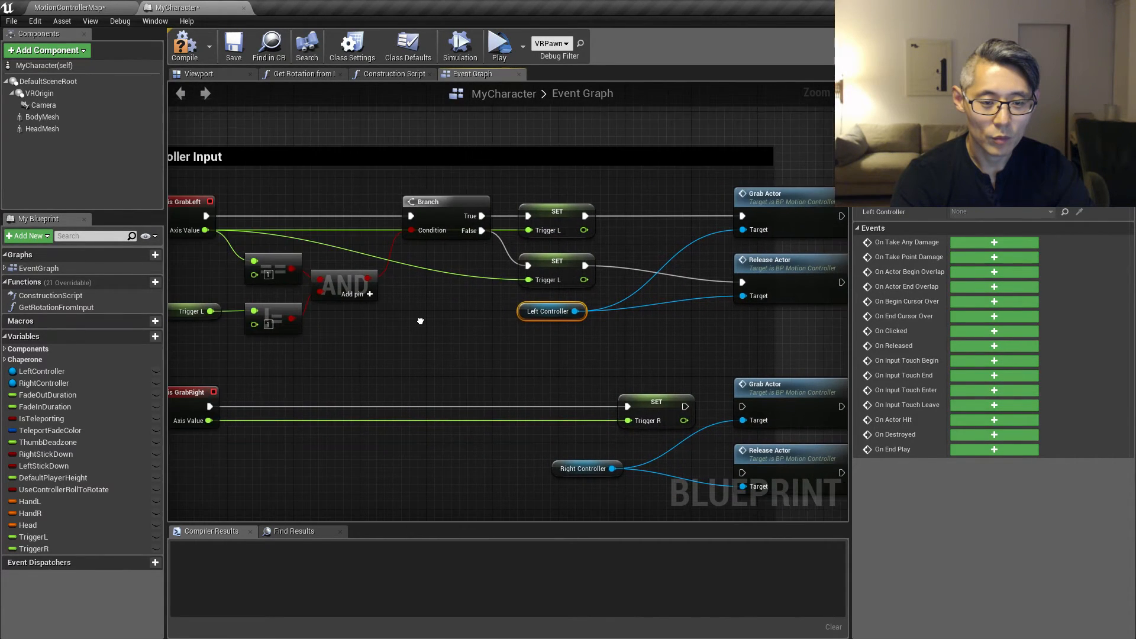
pyautogui.moveTo(424, 319)
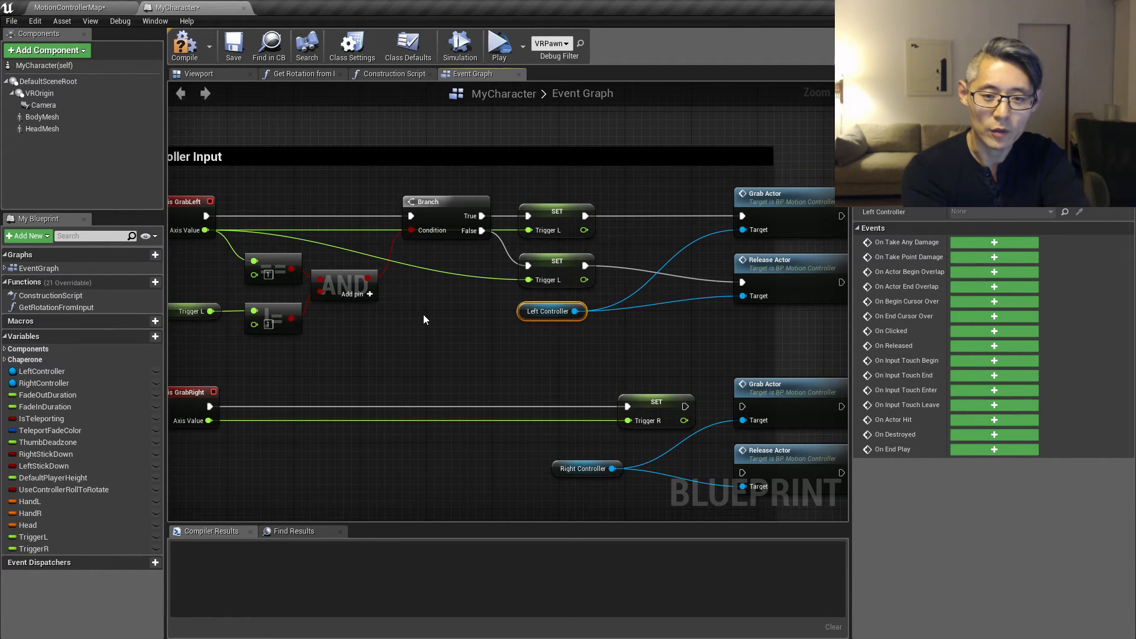
pyautogui.moveTo(584, 272)
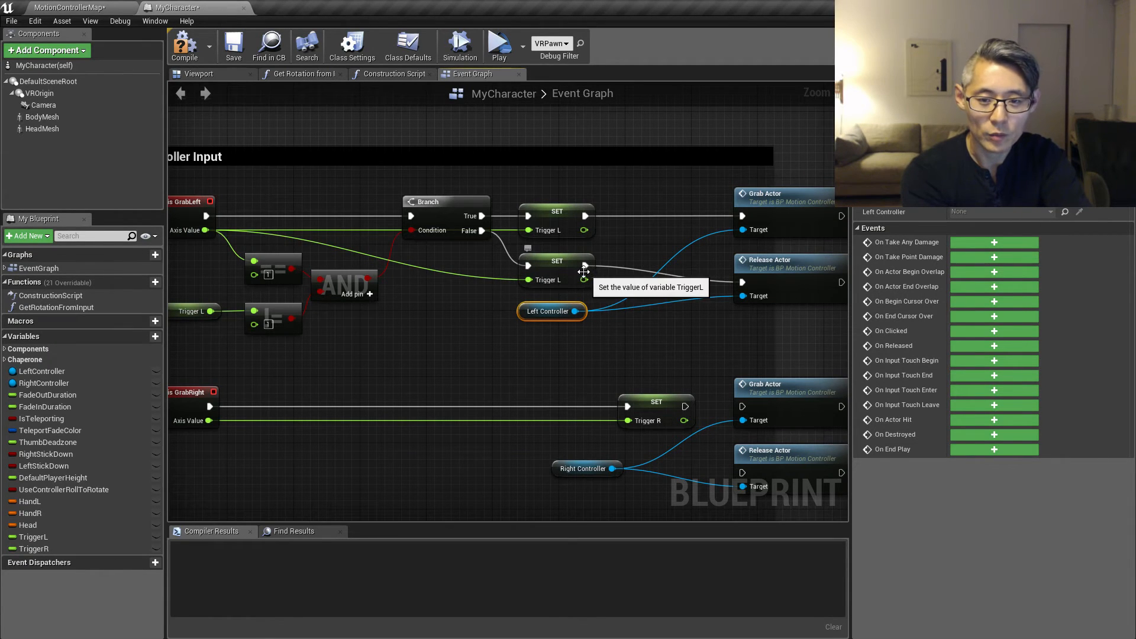
pyautogui.moveTo(196, 226)
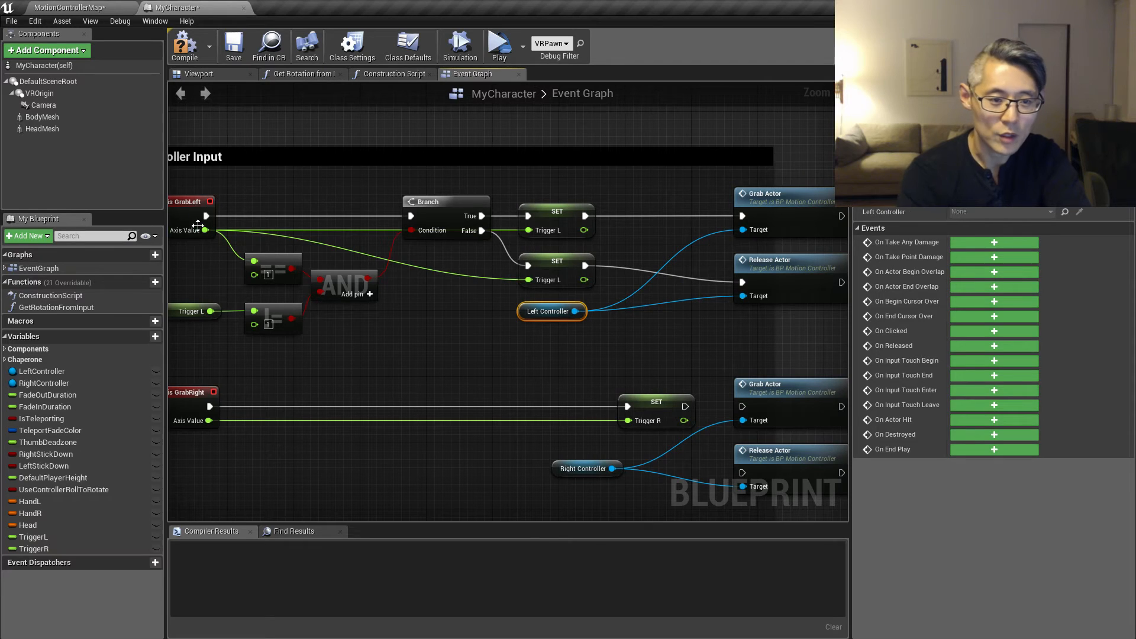
pyautogui.moveTo(558, 262)
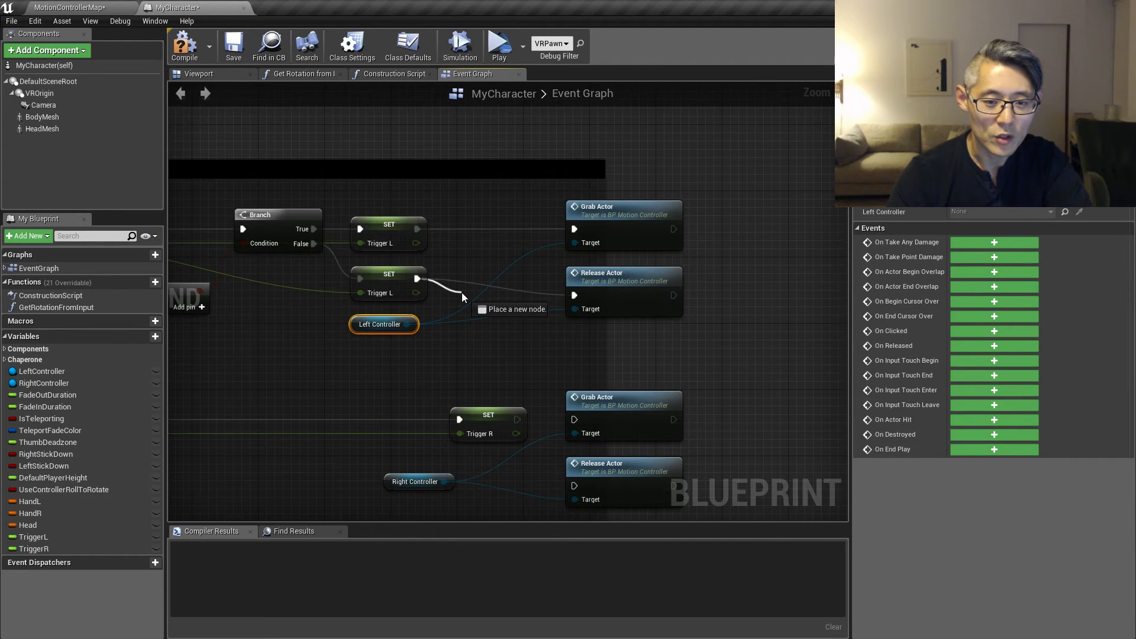
# Place a Branch before Release Actor, conditioned on a != comparison of TriggerL.
pyautogui.click(462, 297)
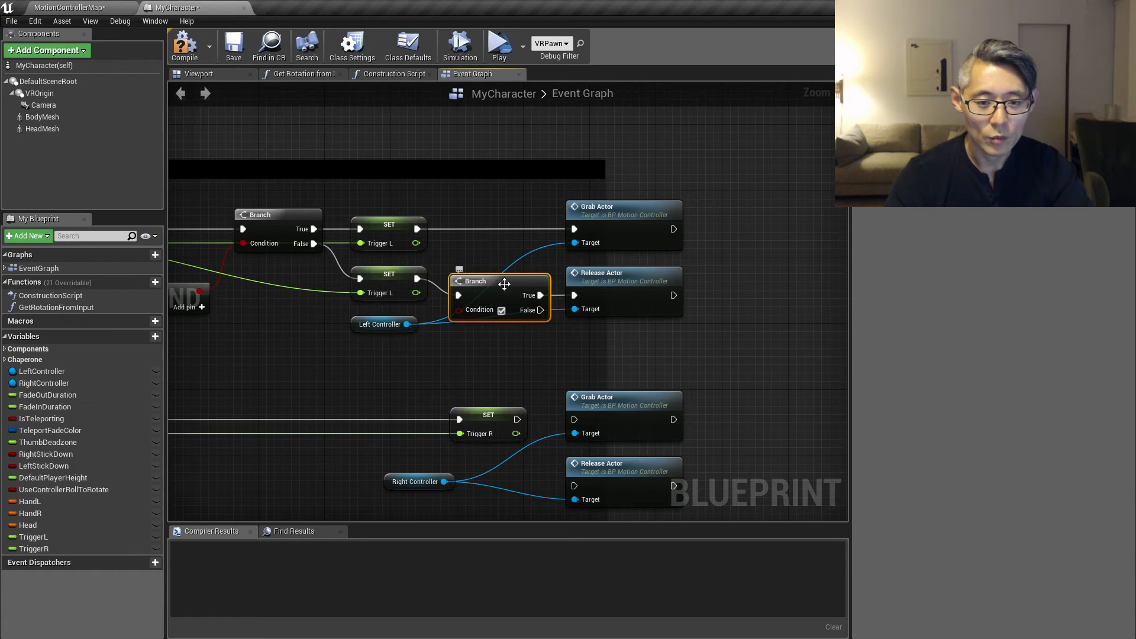
pyautogui.moveTo(355, 332)
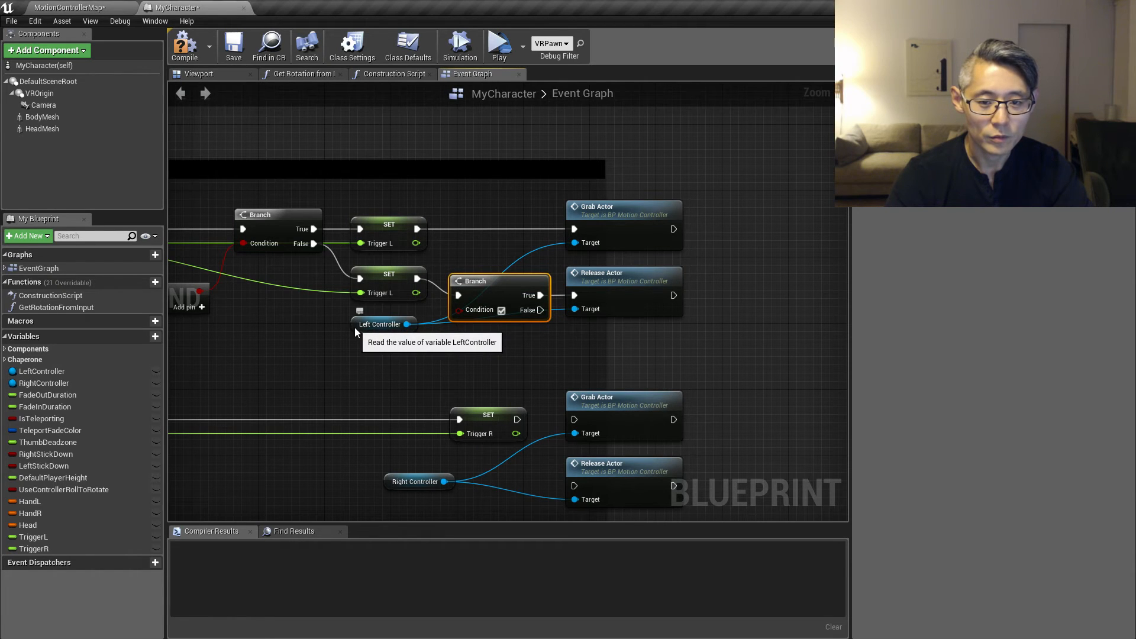
pyautogui.click(380, 324)
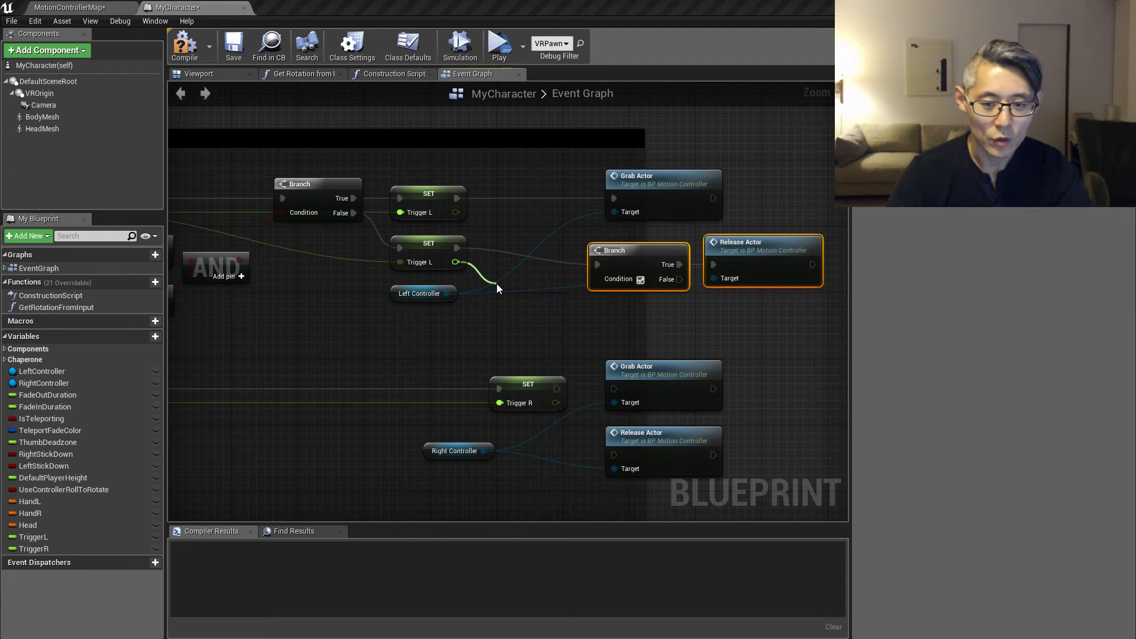
pyautogui.click(497, 288)
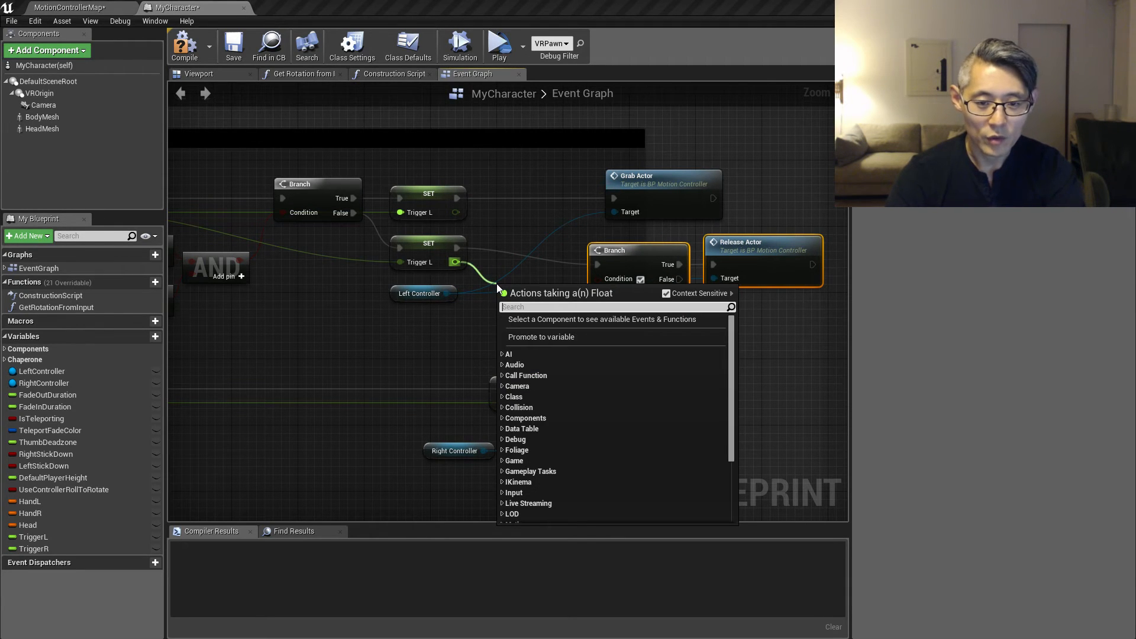
pyautogui.write('!=')
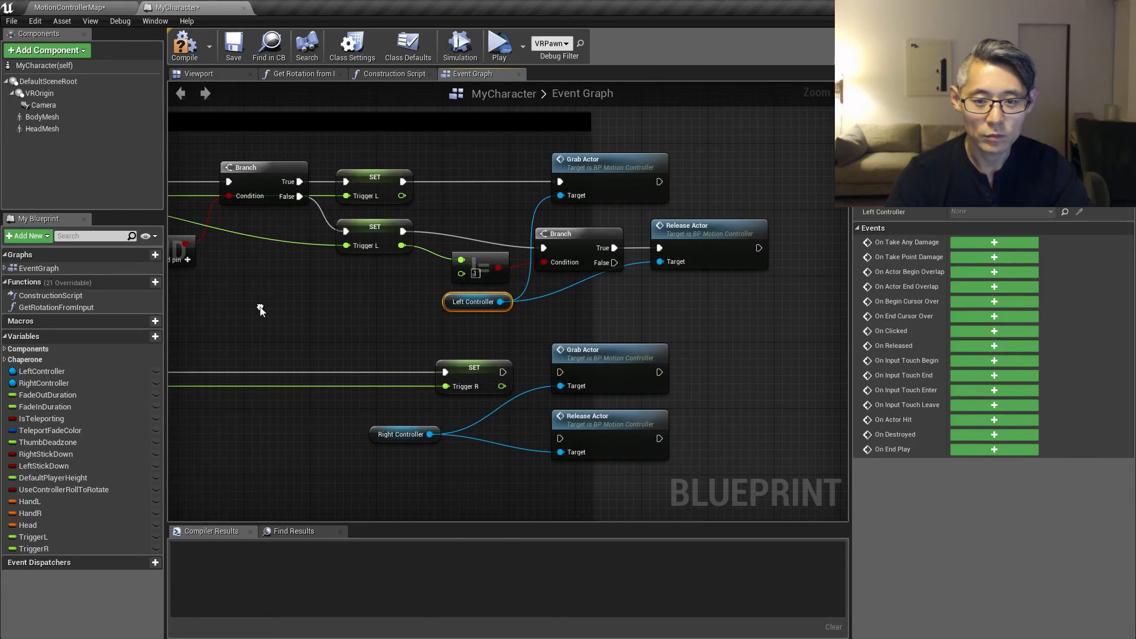
pyautogui.moveTo(816, 297)
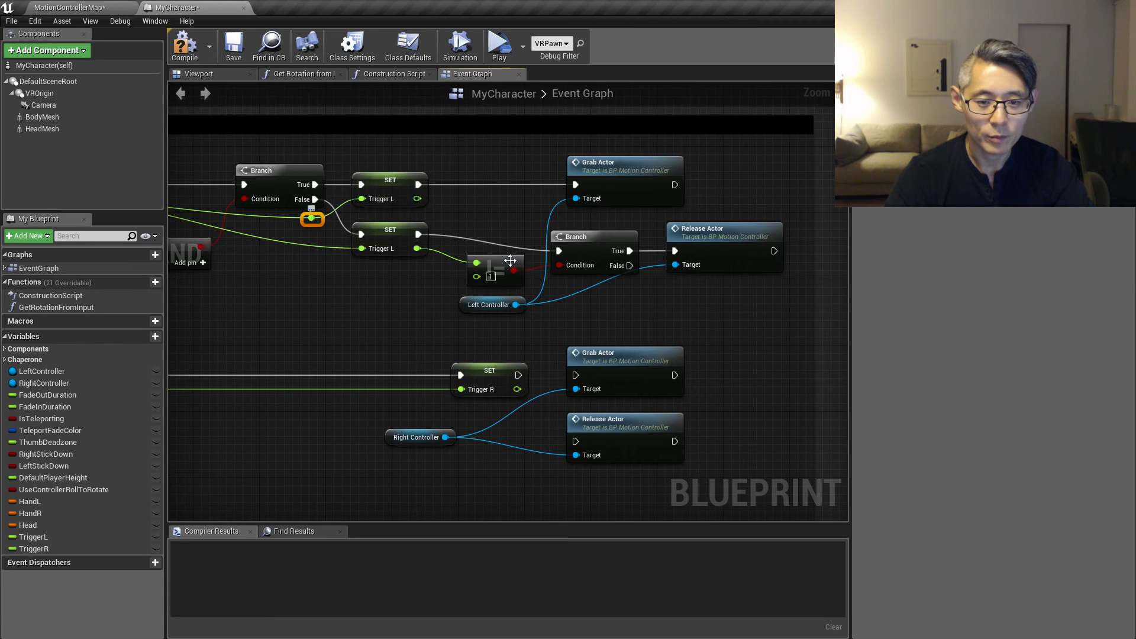
# Select the left-hand grab node network to copy onto the GrabRight event.
pyautogui.click(487, 269)
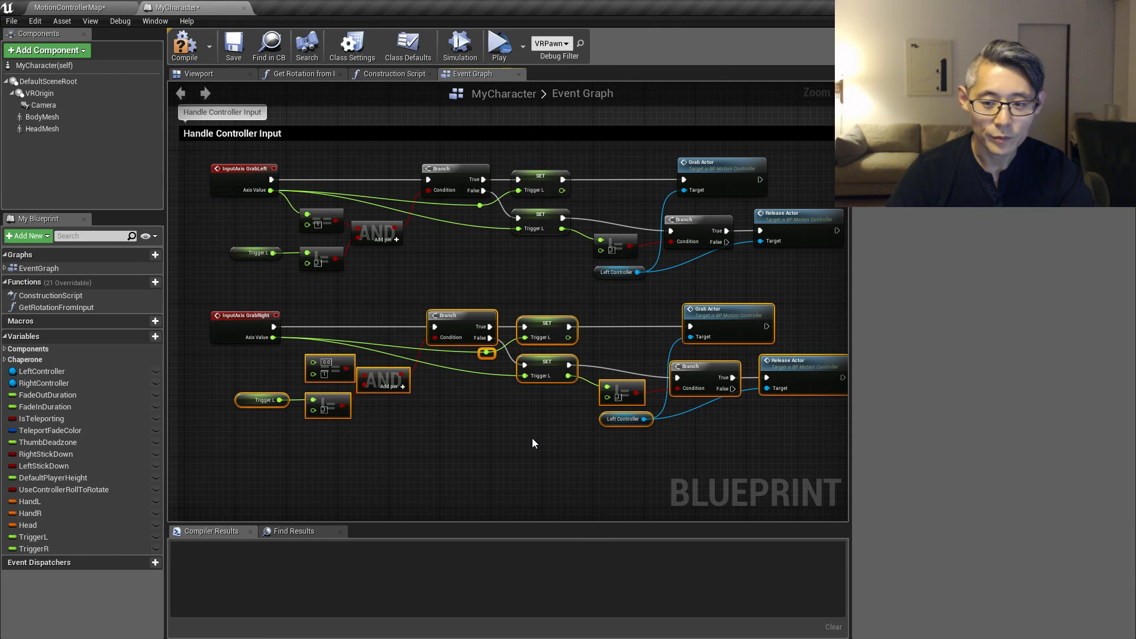
pyautogui.moveTo(600, 408)
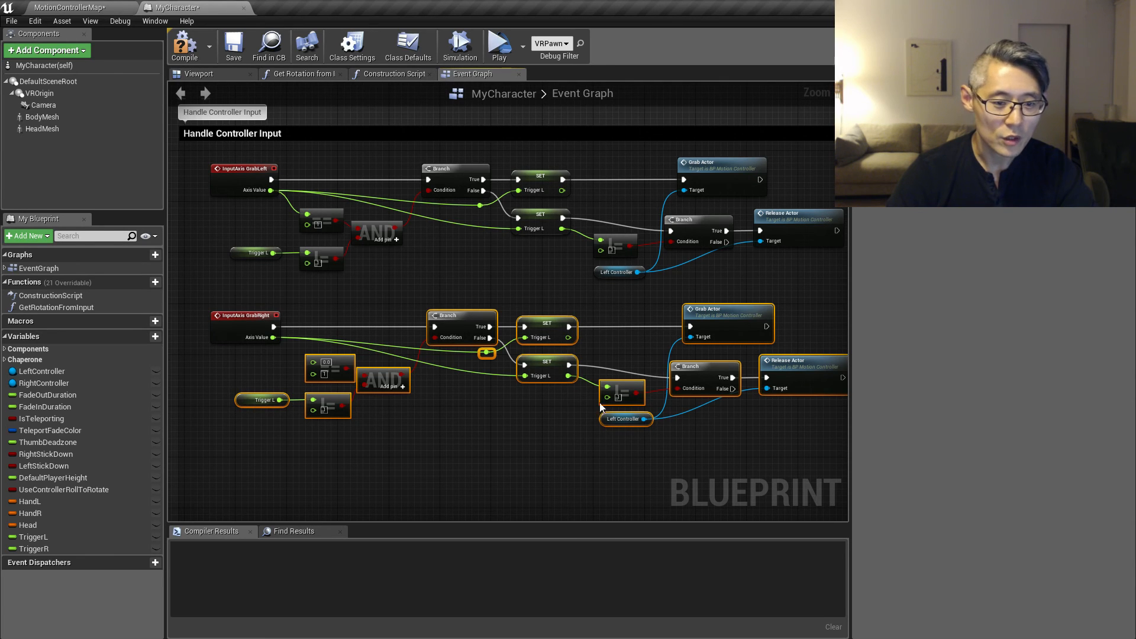
pyautogui.moveTo(191, 476)
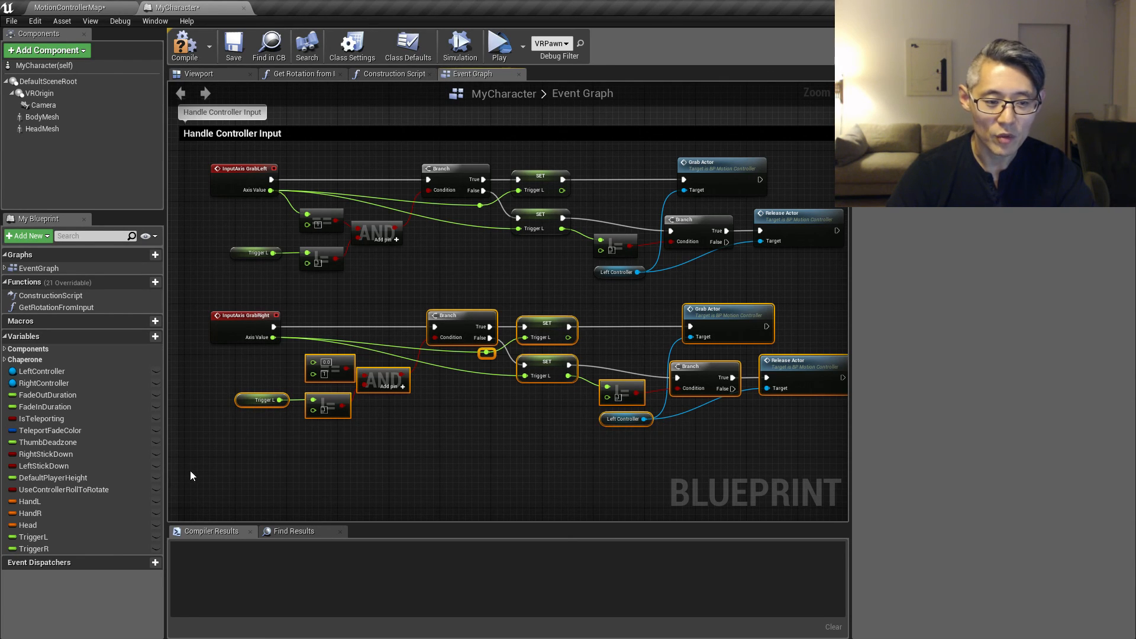
# Replace TriggerL get and SET nodes with TriggerR, and Left Controller with Right Controller.
pyautogui.click(33, 549)
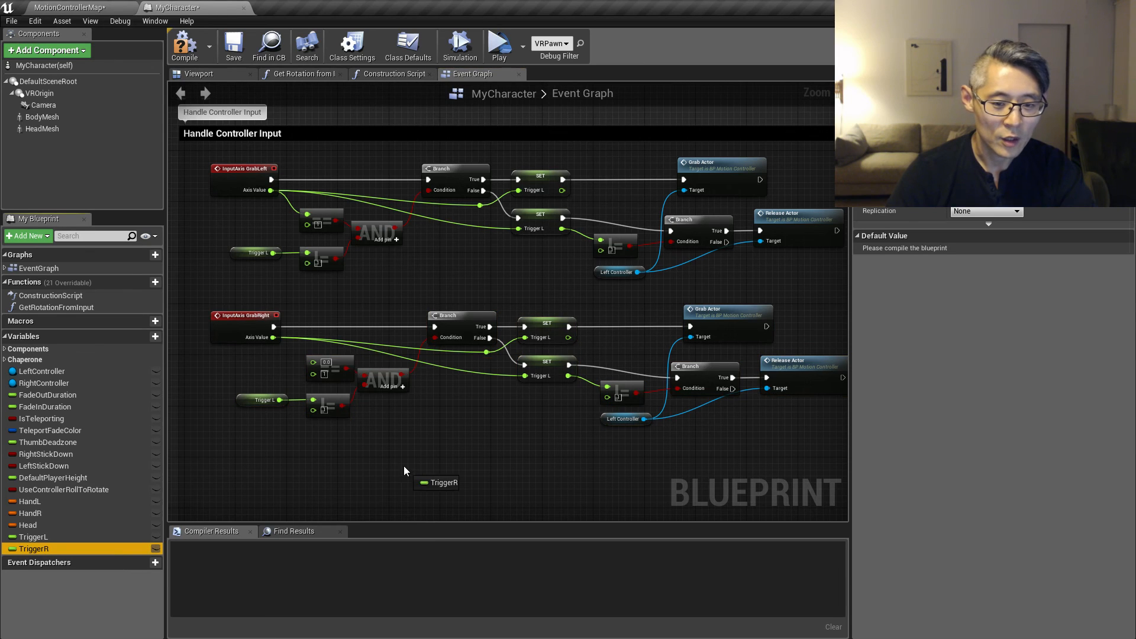
pyautogui.moveTo(261, 400)
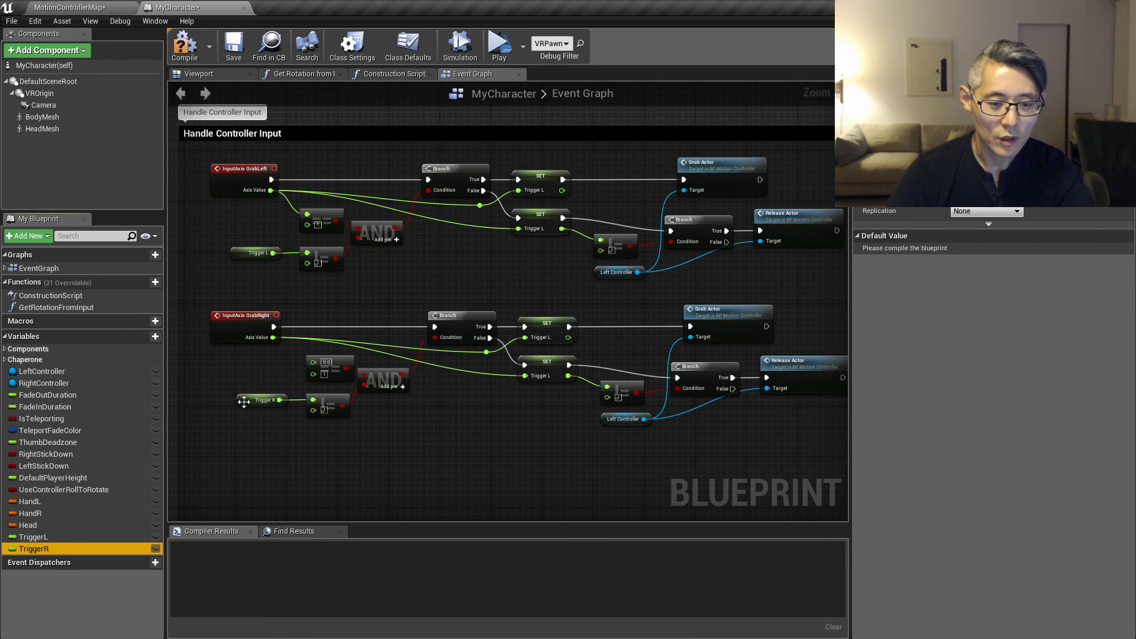
pyautogui.moveTo(215, 494)
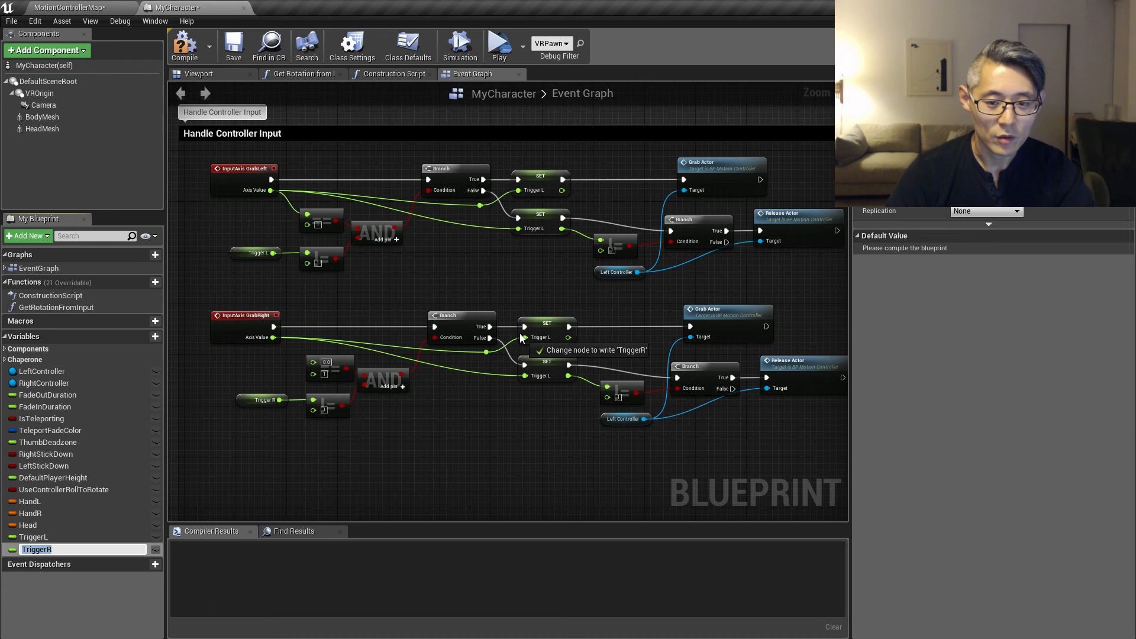
pyautogui.click(547, 336)
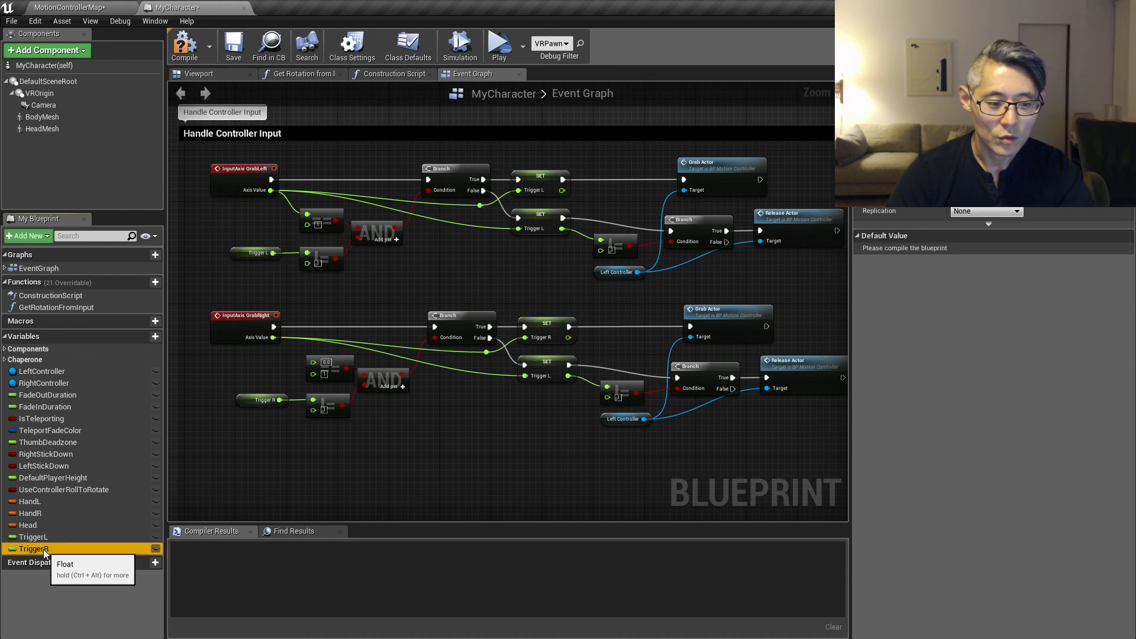
pyautogui.moveTo(543, 398)
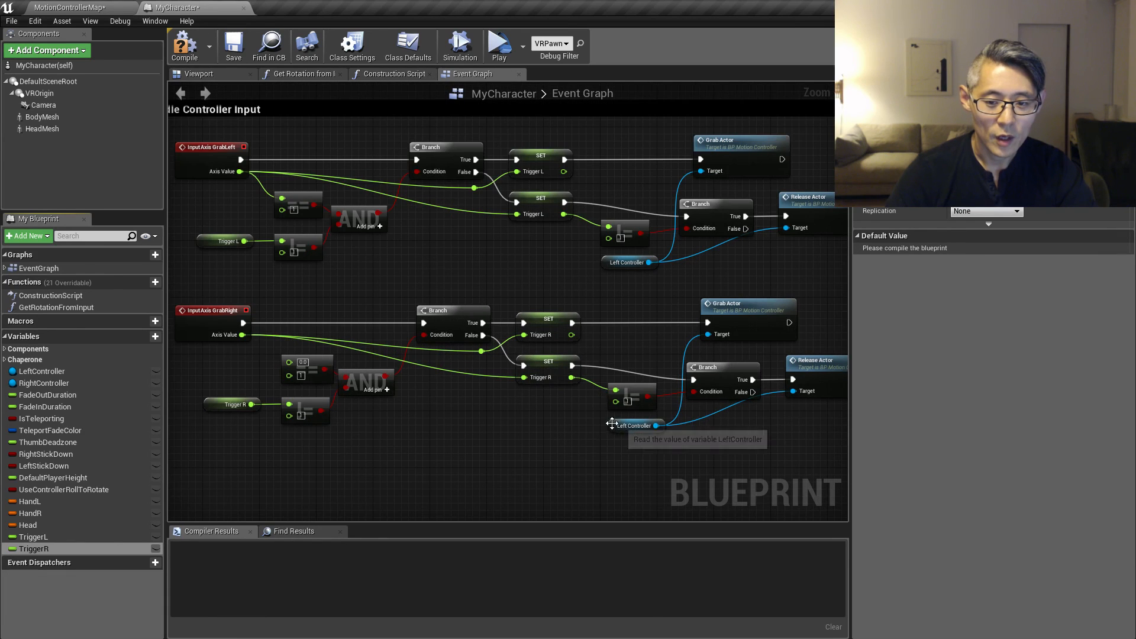
pyautogui.moveTo(637, 425)
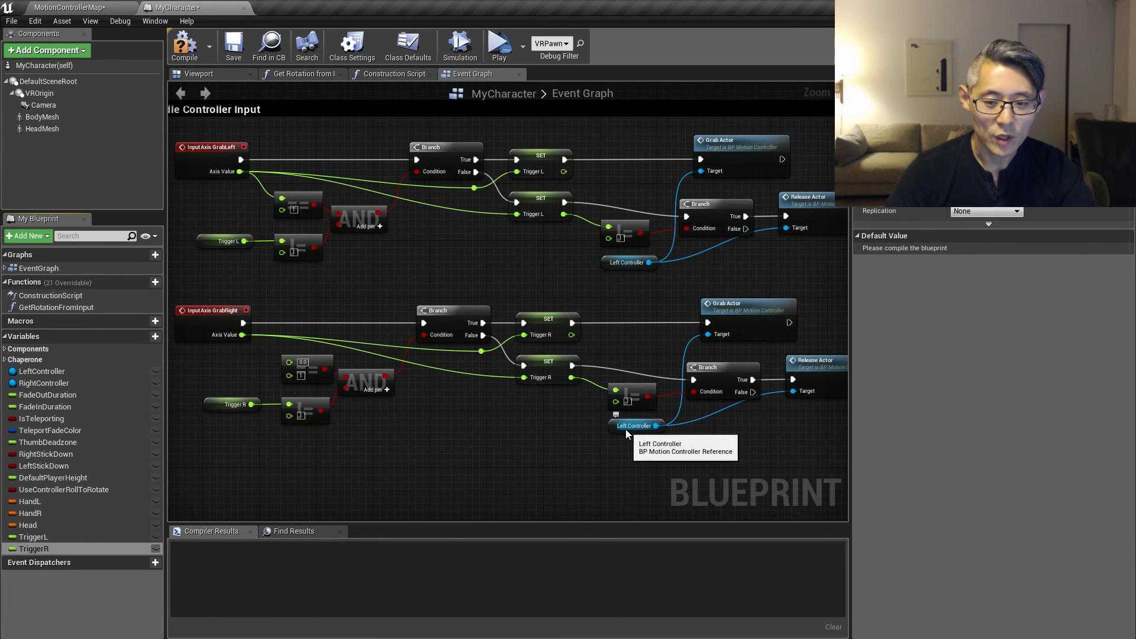
pyautogui.click(44, 383)
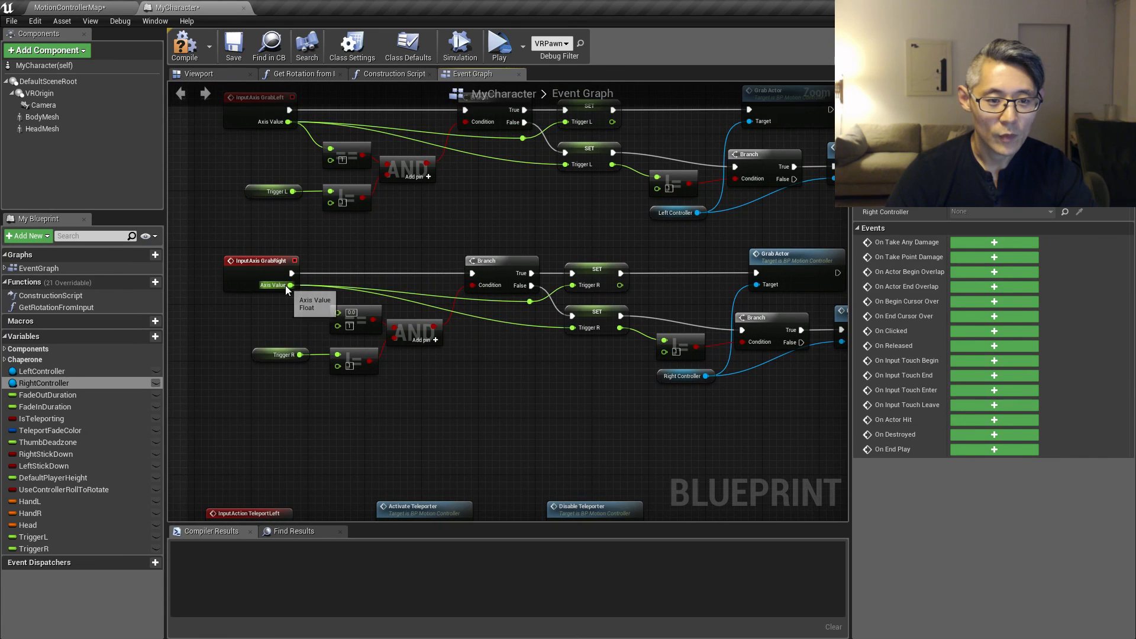
pyautogui.moveTo(313, 391)
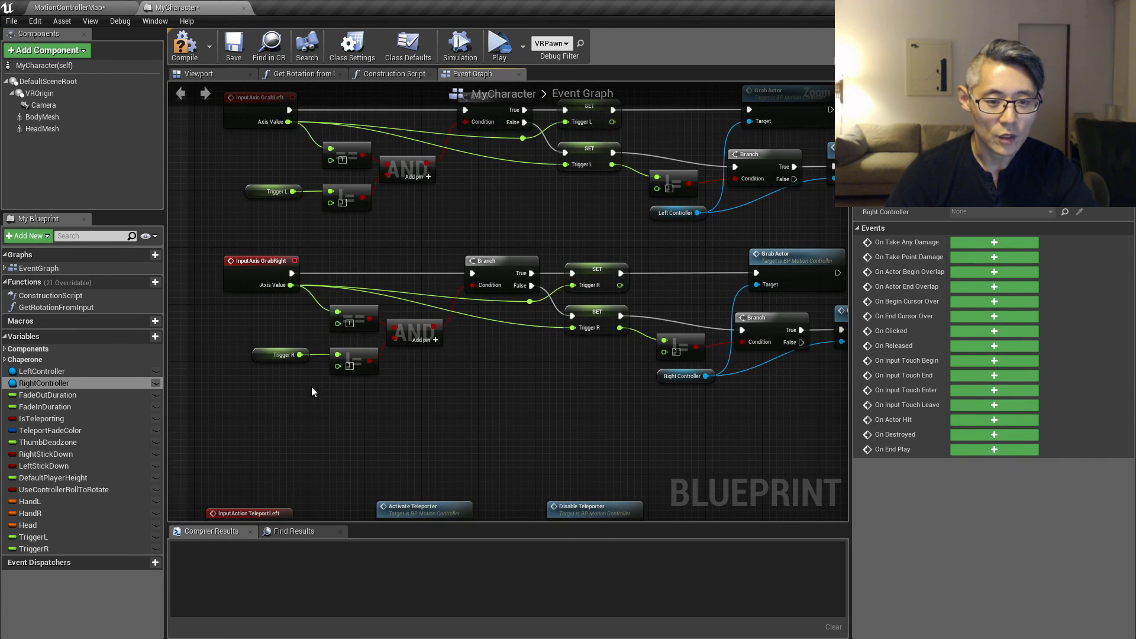
pyautogui.moveTo(433, 238)
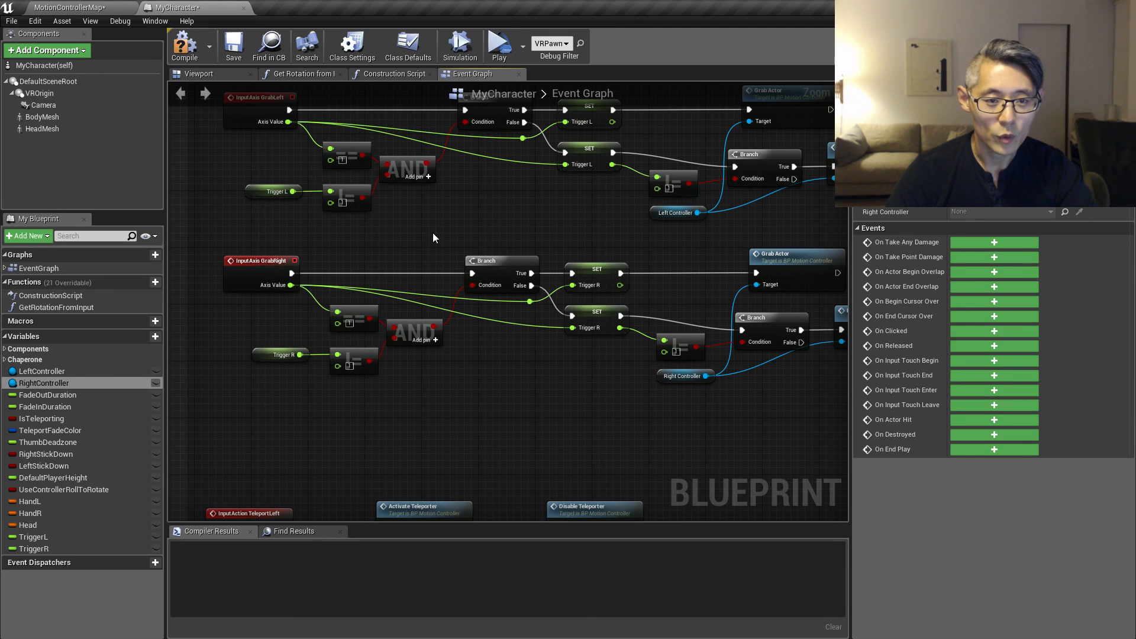
pyautogui.moveTo(433, 237); pyautogui.dragTo(388, 258)
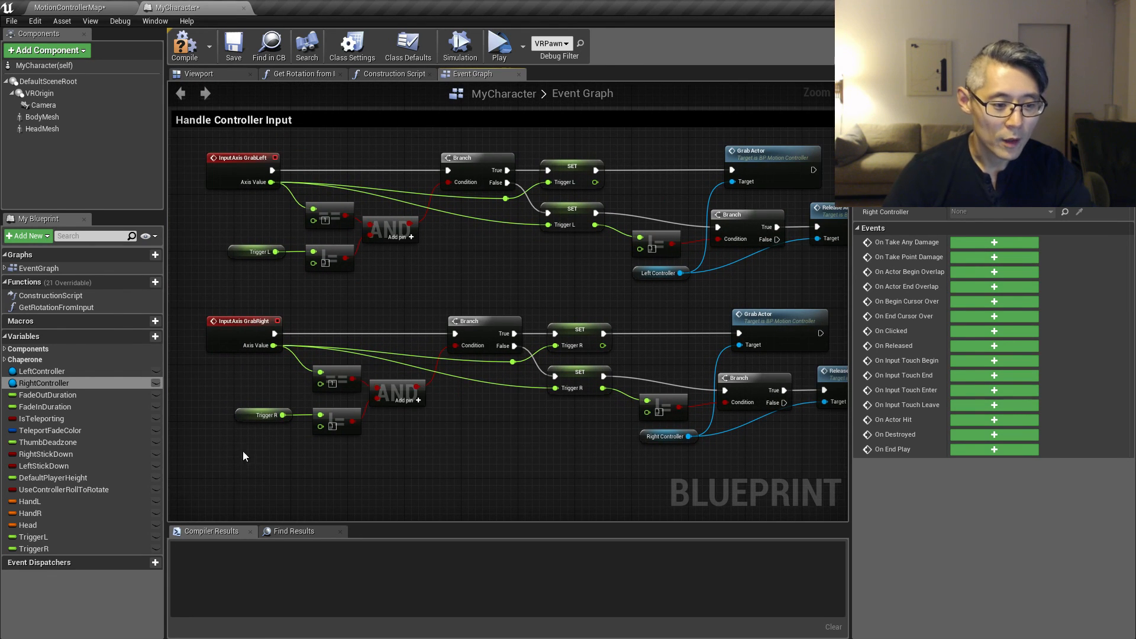
pyautogui.moveTo(37, 545)
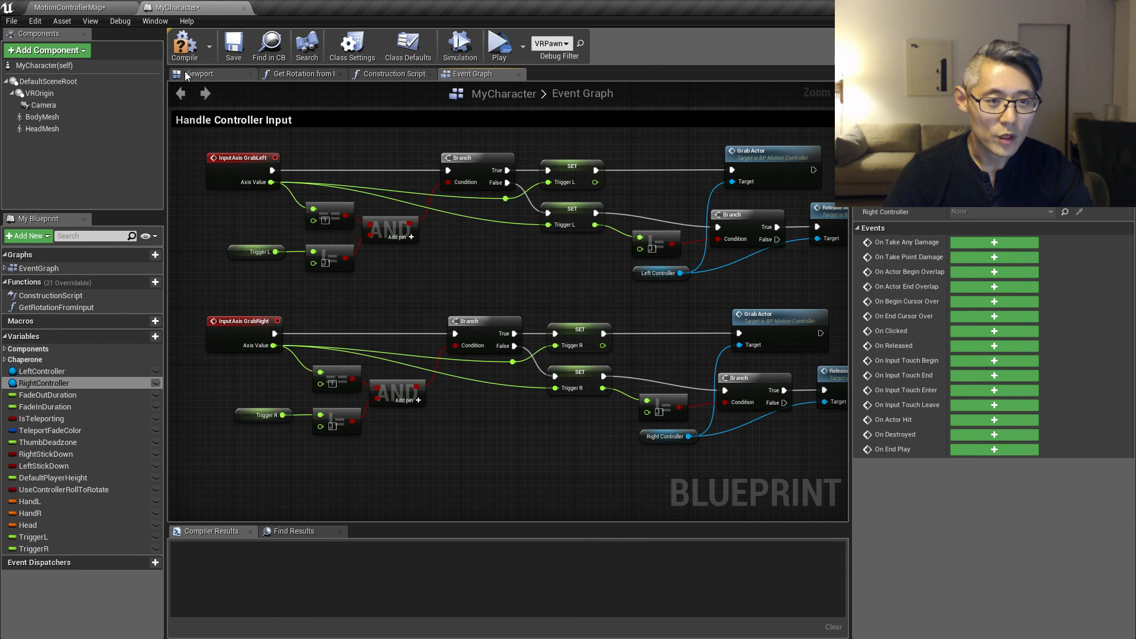
pyautogui.moveTo(271, 120)
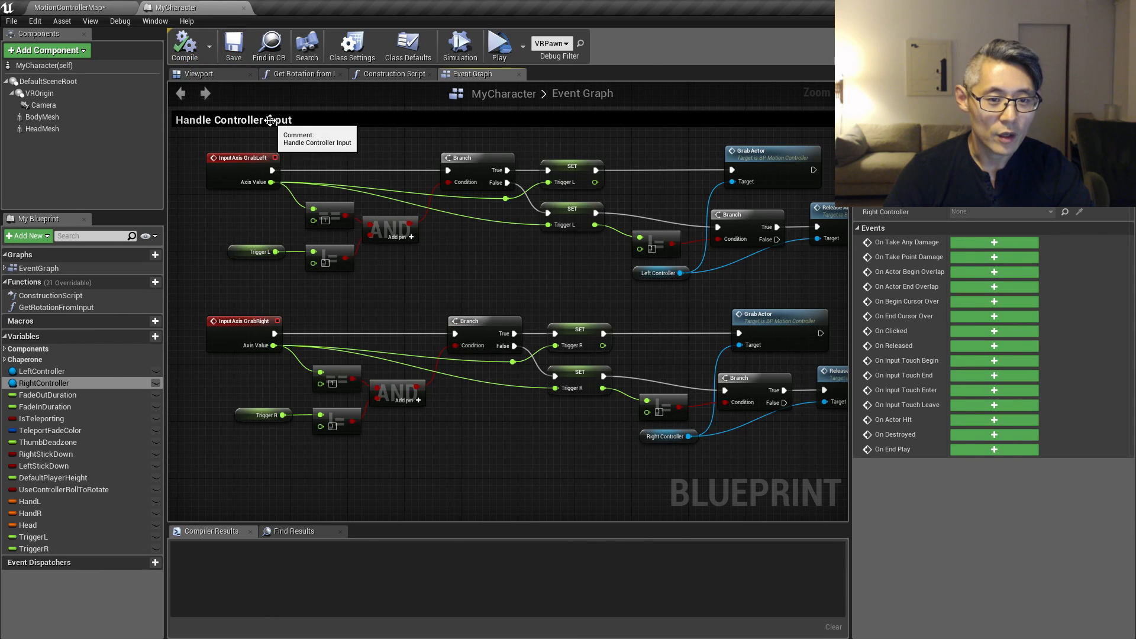
pyautogui.moveTo(569, 245)
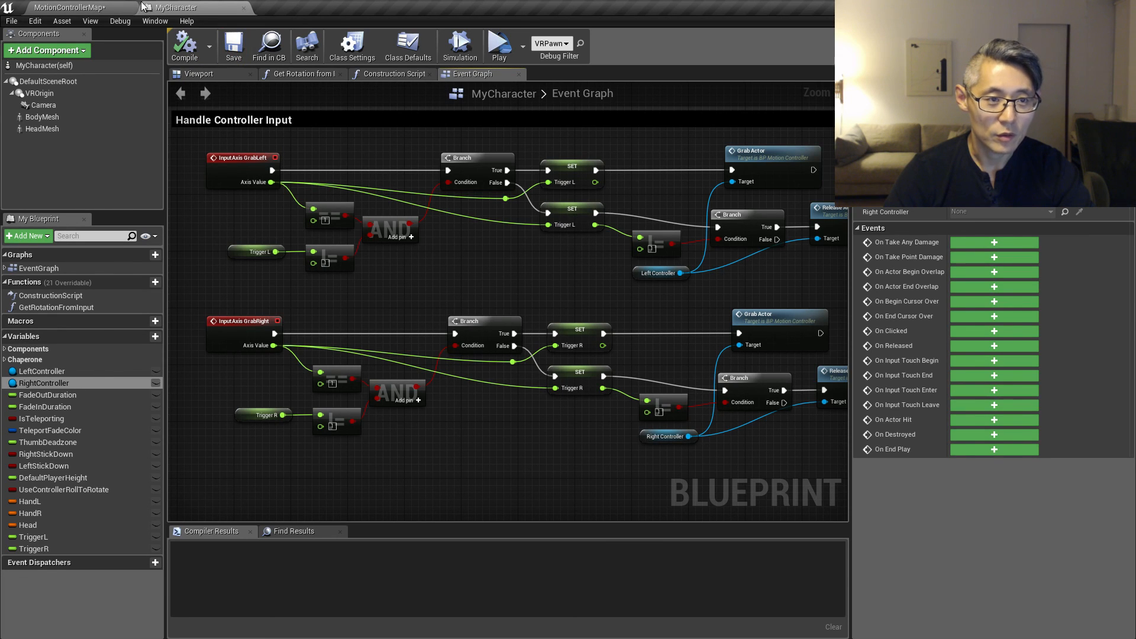
pyautogui.moveTo(456, 203)
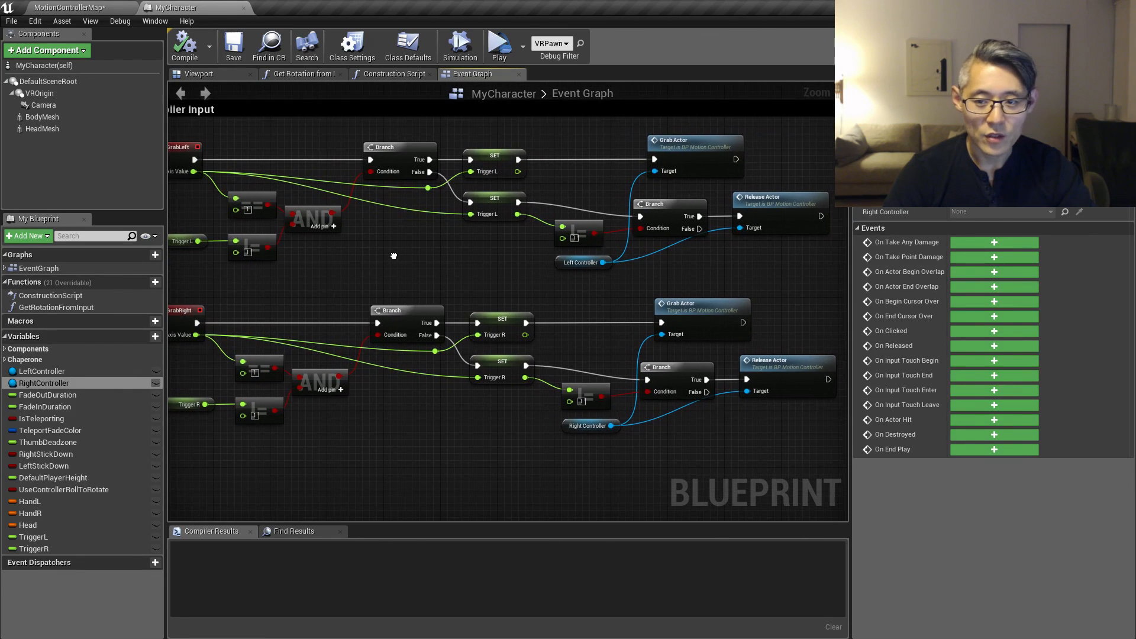
pyautogui.moveTo(393, 255); pyautogui.dragTo(453, 249)
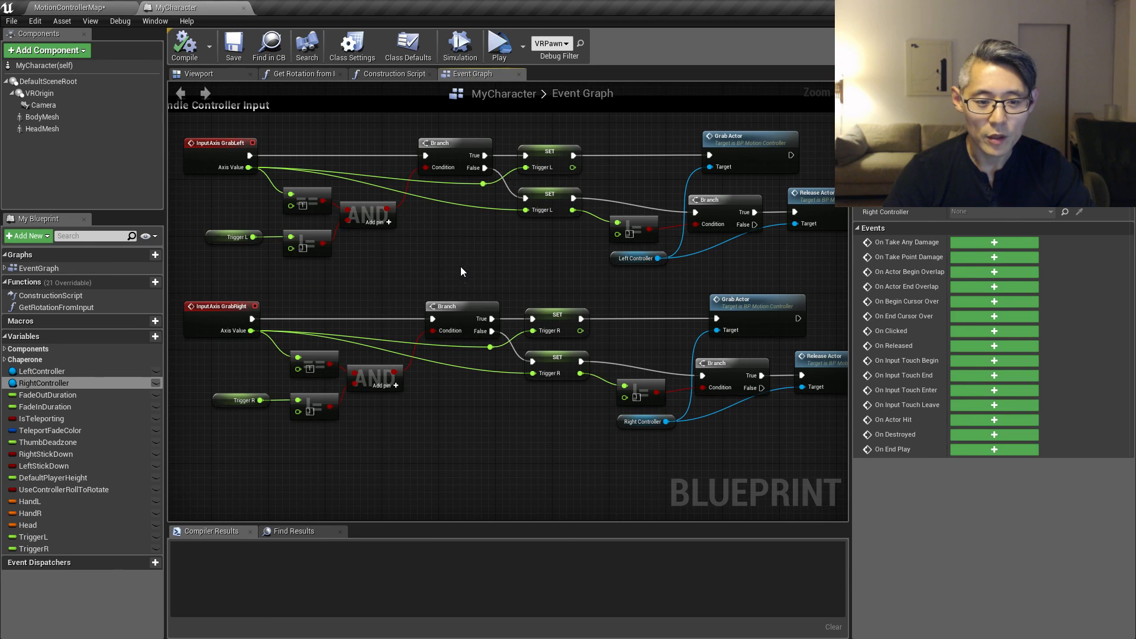
pyautogui.moveTo(713, 258)
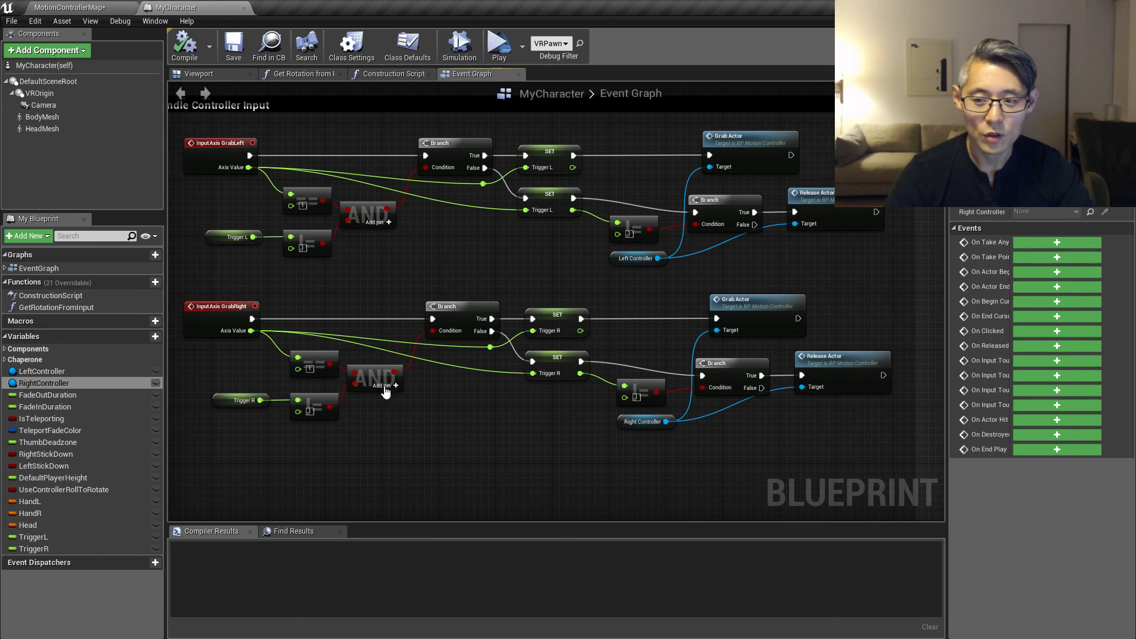
pyautogui.moveTo(239, 384)
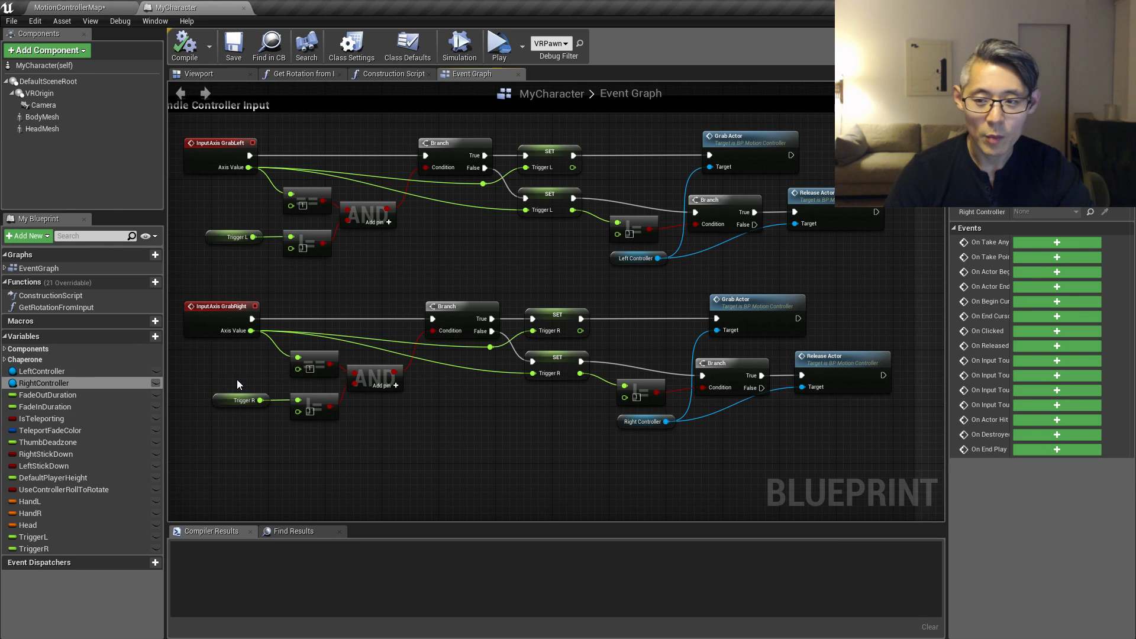